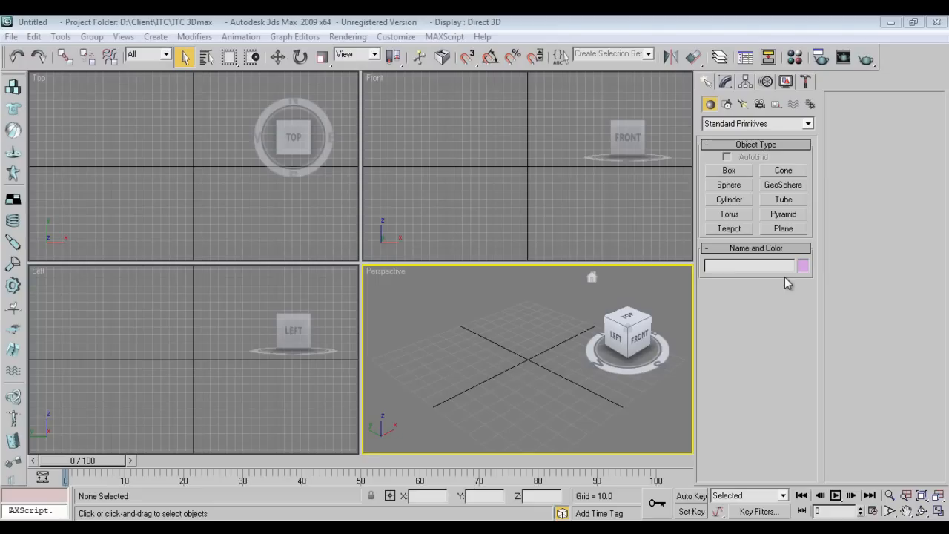
mouse_move(585, 415)
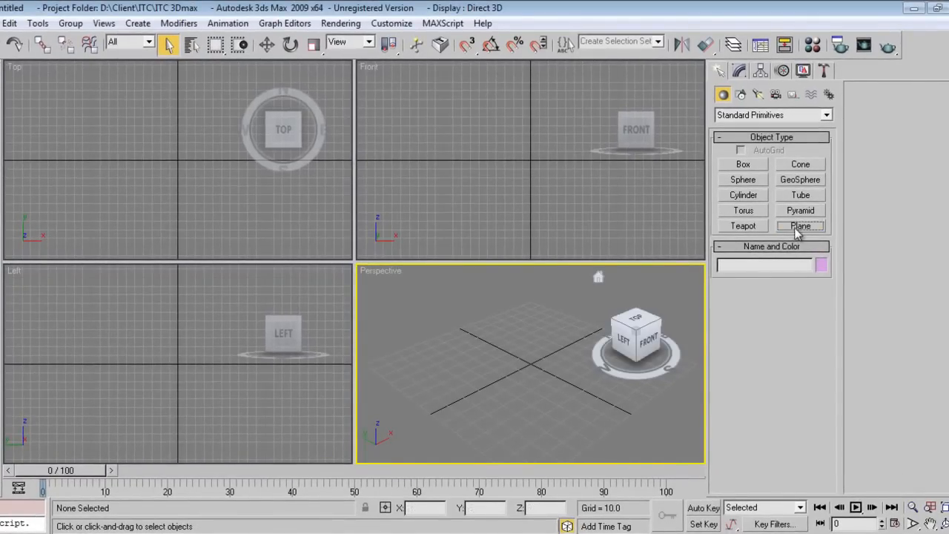
Confirm the system unit of 1 Unit = 1.0 Inches with Generic display units
left_click(800, 225)
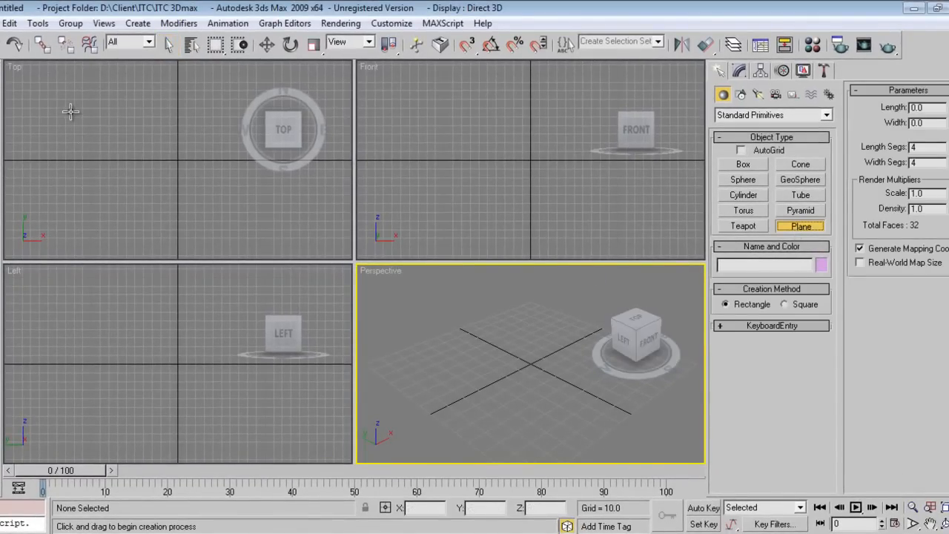
left_click(85, 134)
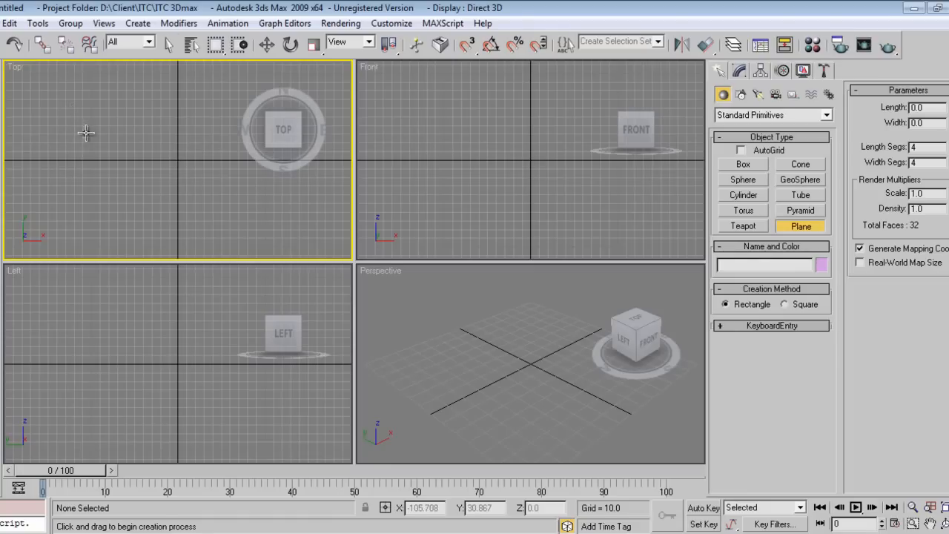
left_click(391, 23)
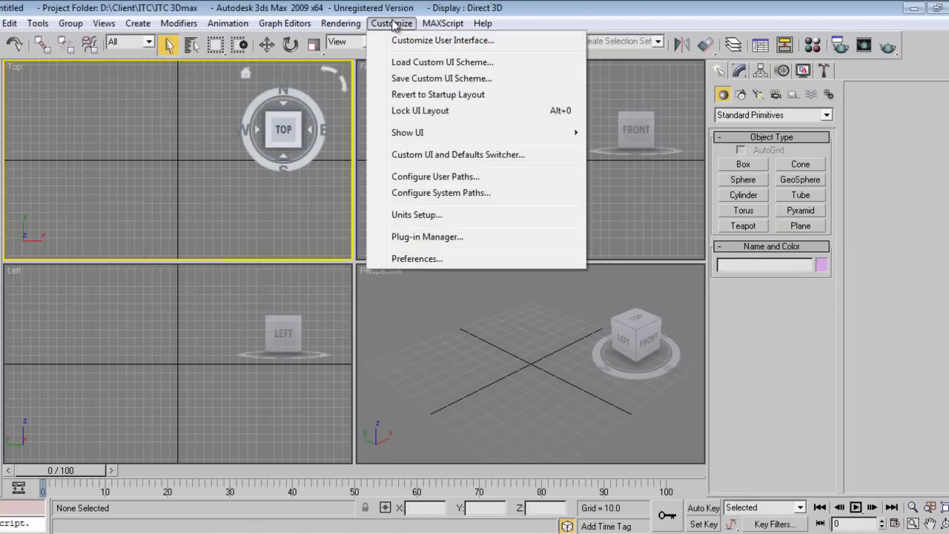
left_click(416, 214)
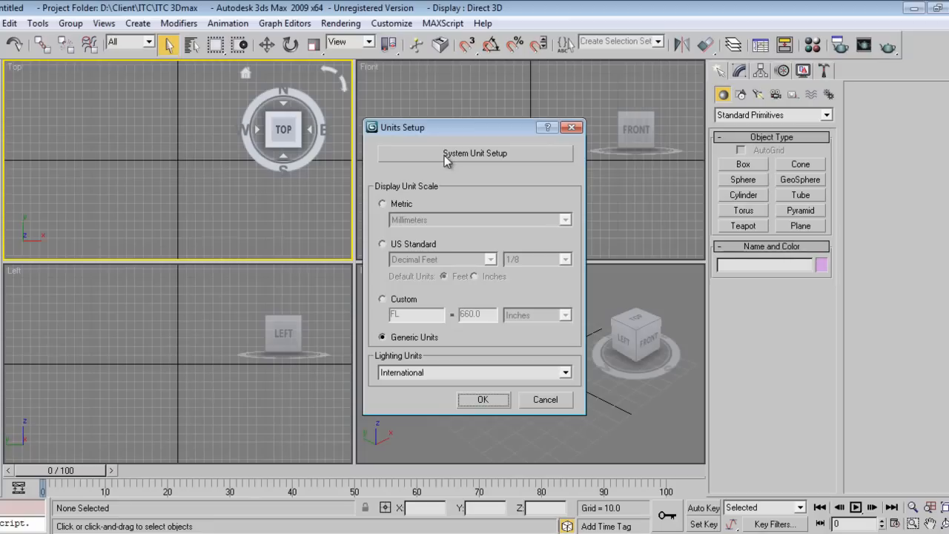
left_click(475, 153)
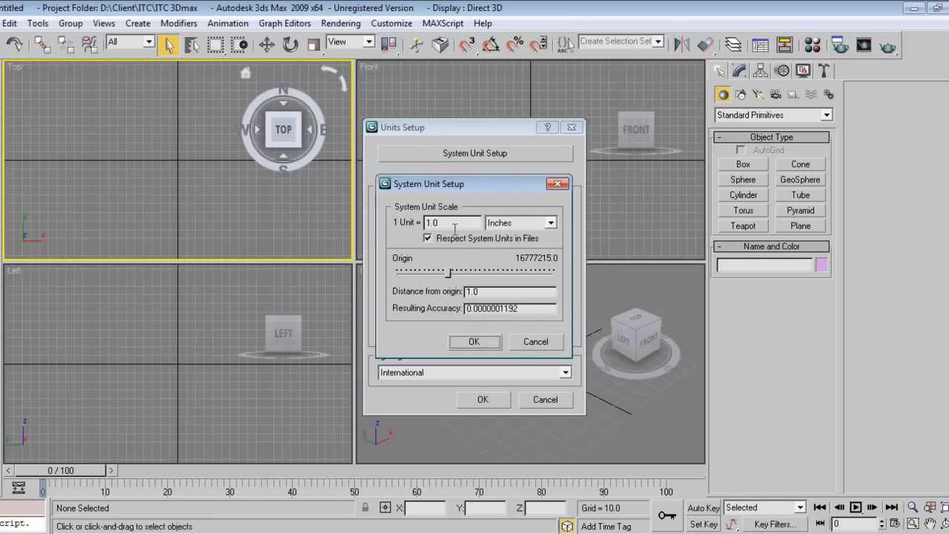
left_click(474, 341)
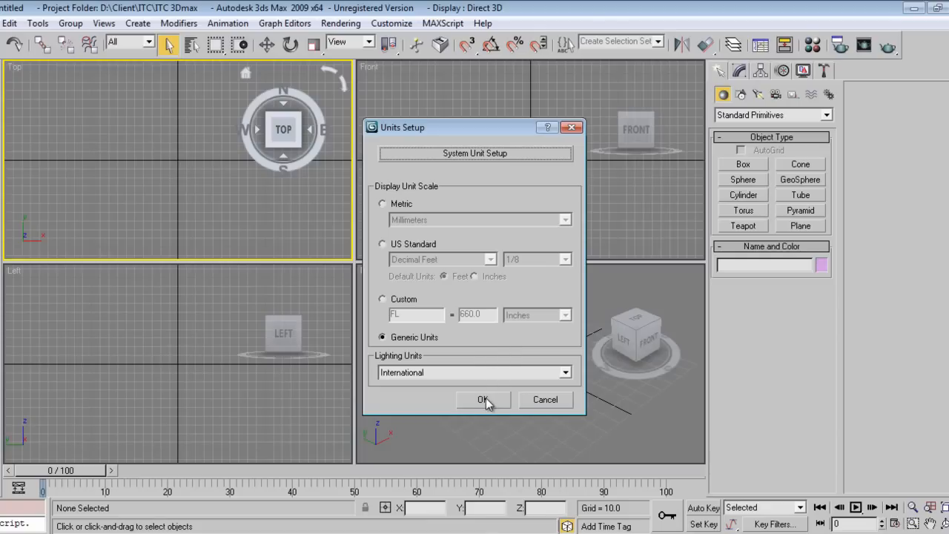
left_click(482, 399)
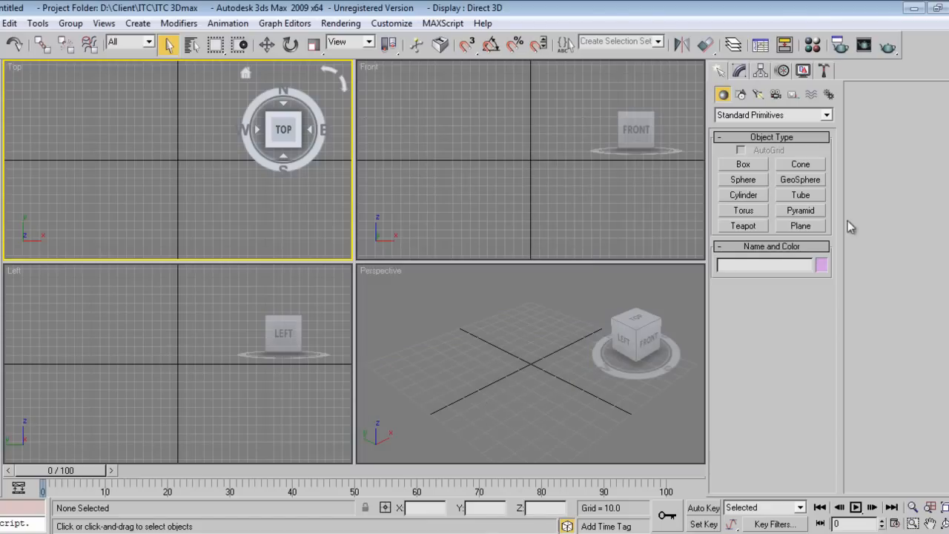
Create a ground plane and a floor box, then set the box's length to 140 and width to 230
left_click(800, 226)
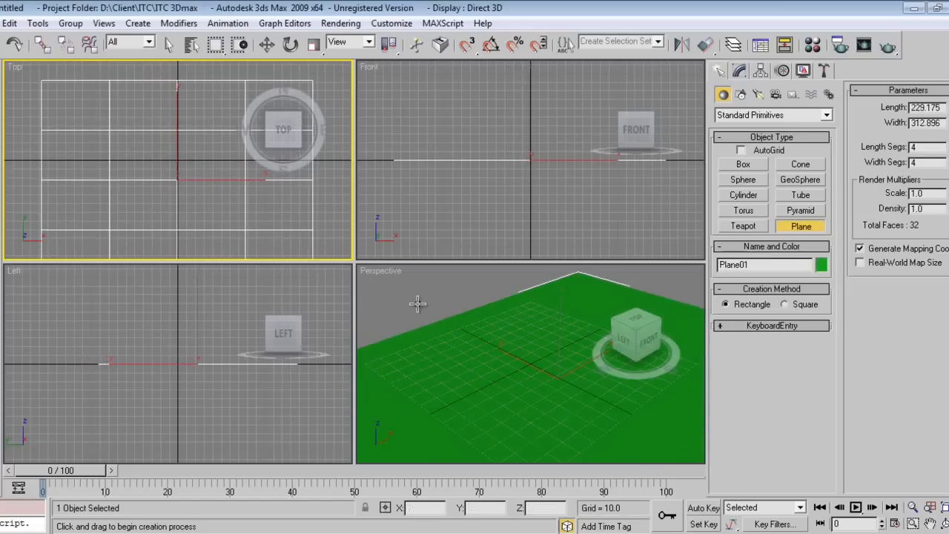
left_click(742, 164)
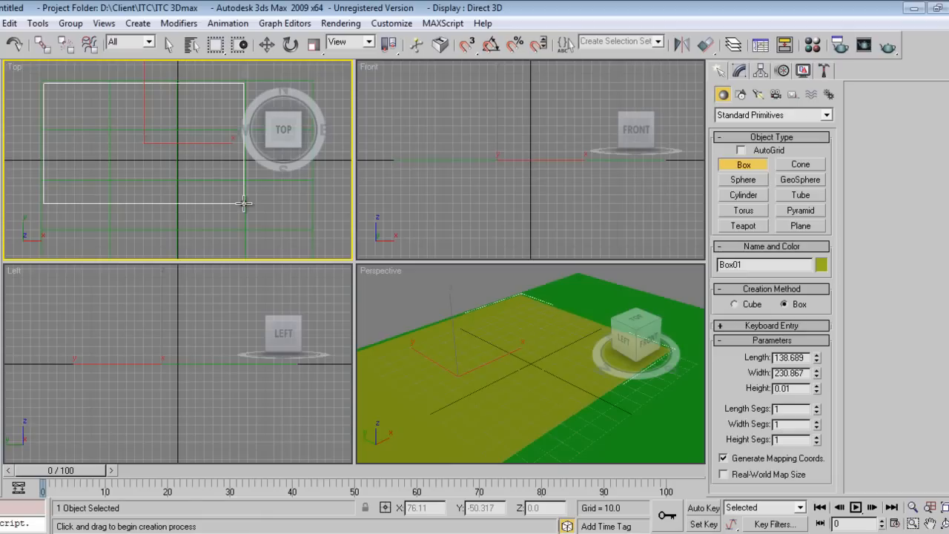
left_click(168, 45)
type("140")
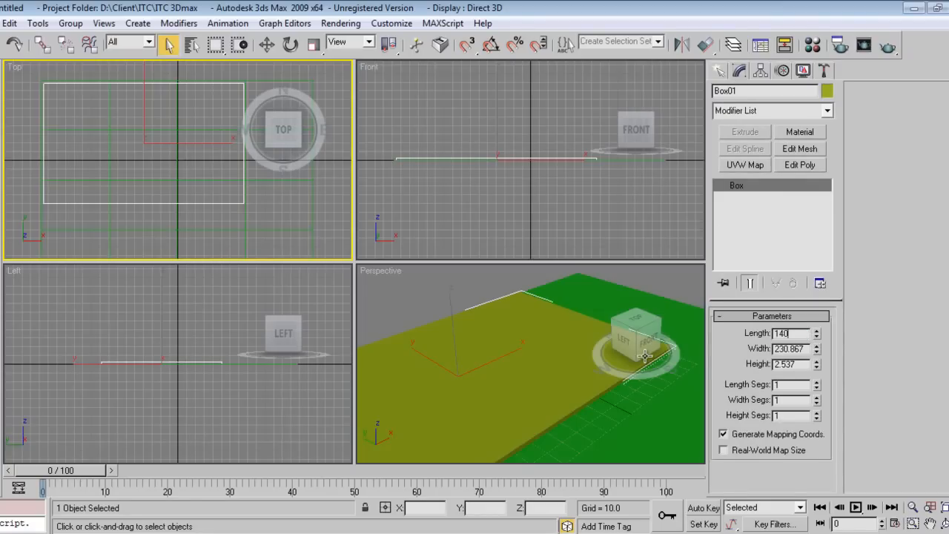
triple_click(782, 332)
type("230")
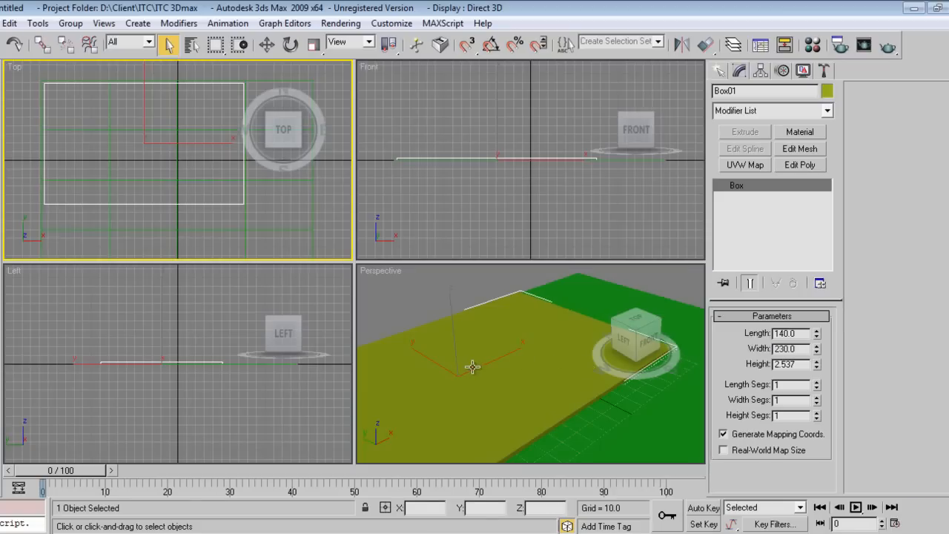
Trace the floor box's back and left edges with Line01 in a maximized Top view, then outline it
left_click(267, 45)
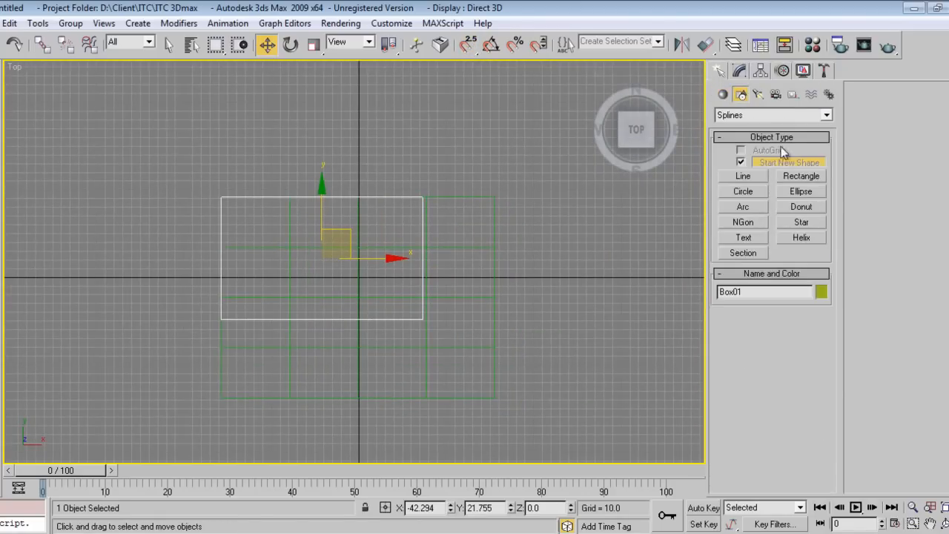
left_click(742, 176)
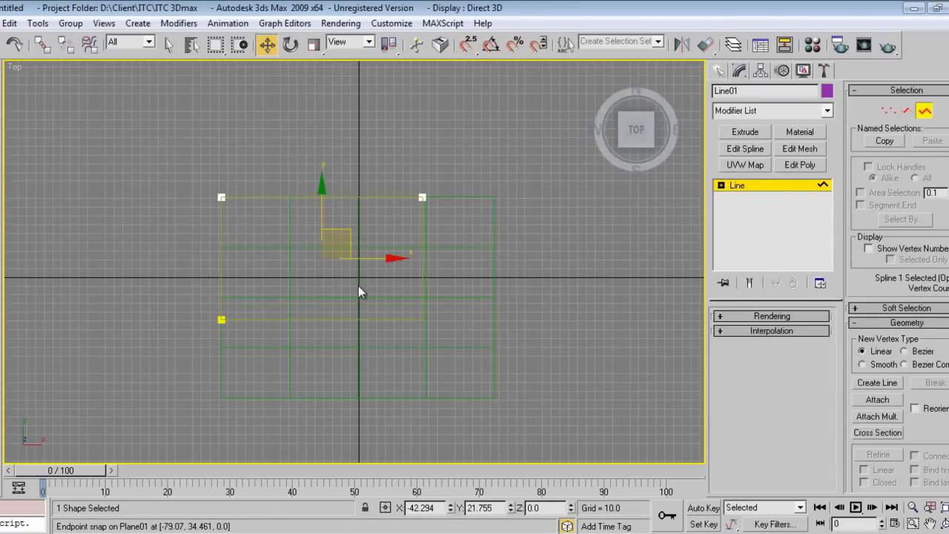
scroll("down", 3)
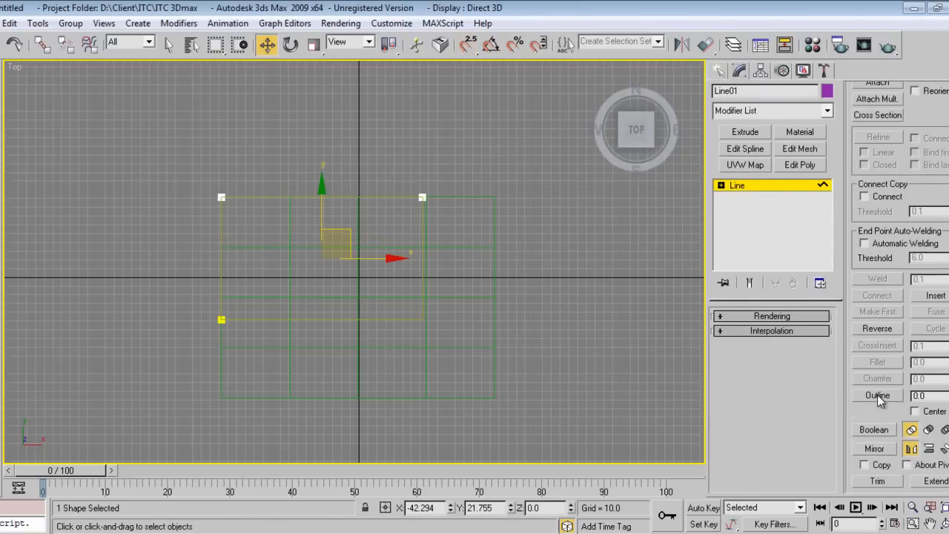
left_click(877, 395)
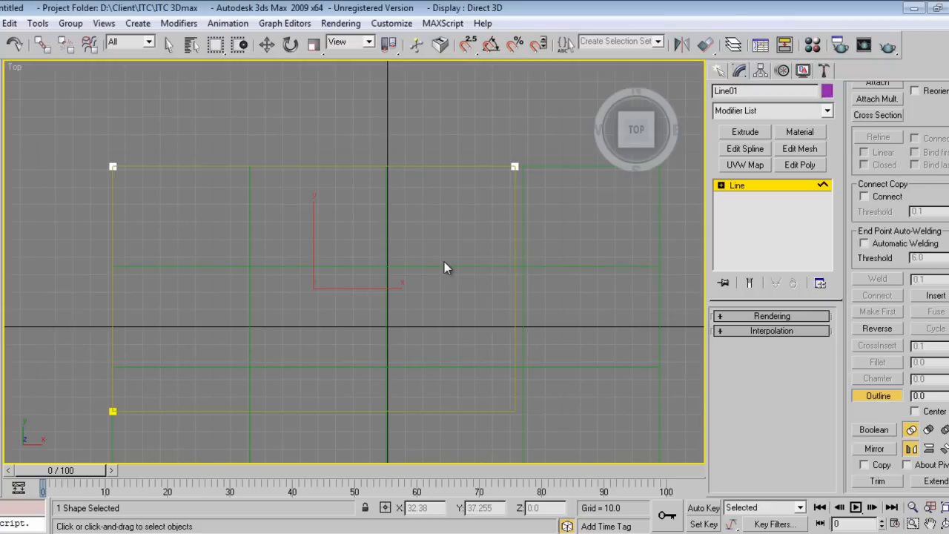
mouse_move(512, 189)
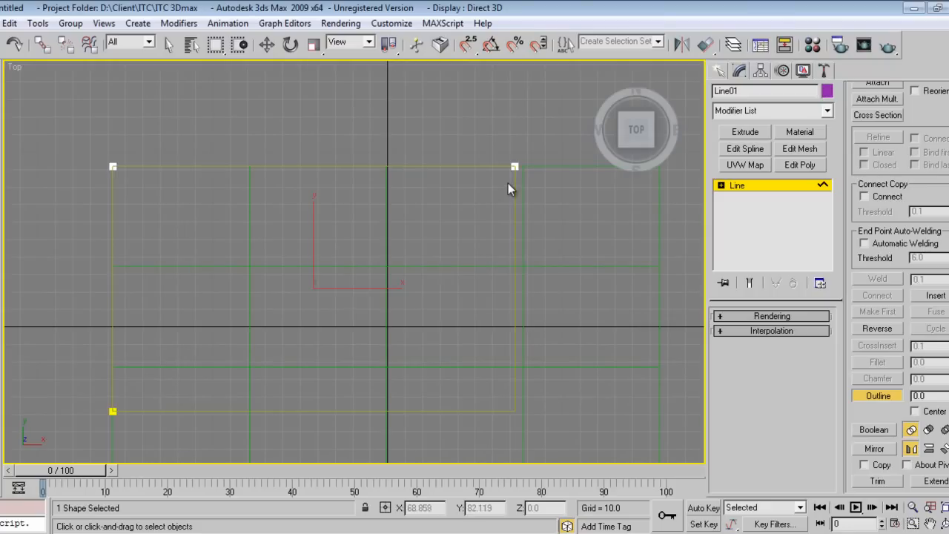
mouse_move(536, 208)
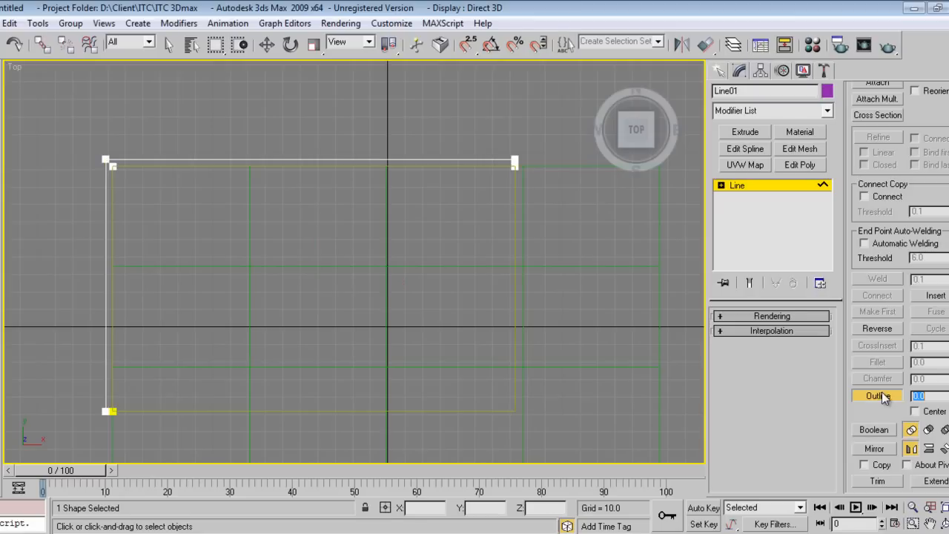
mouse_move(784, 395)
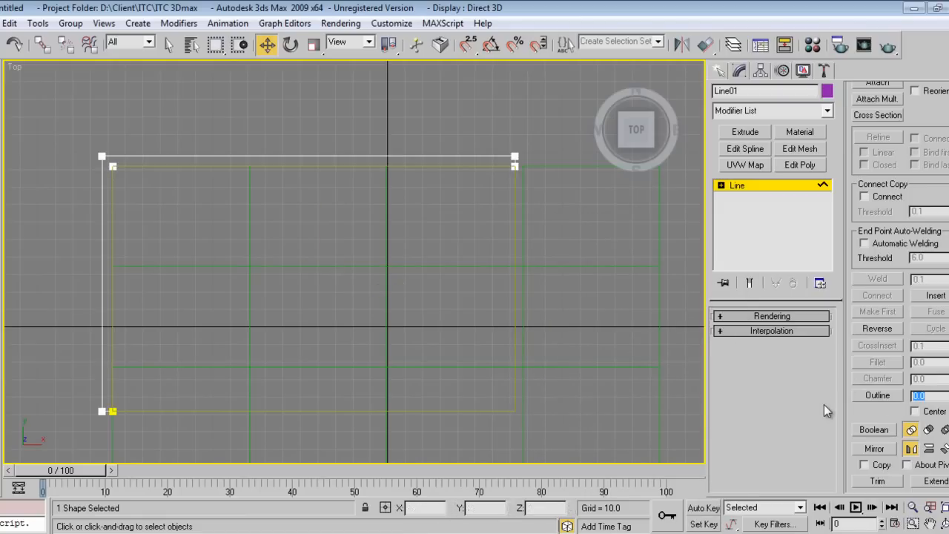
mouse_move(543, 248)
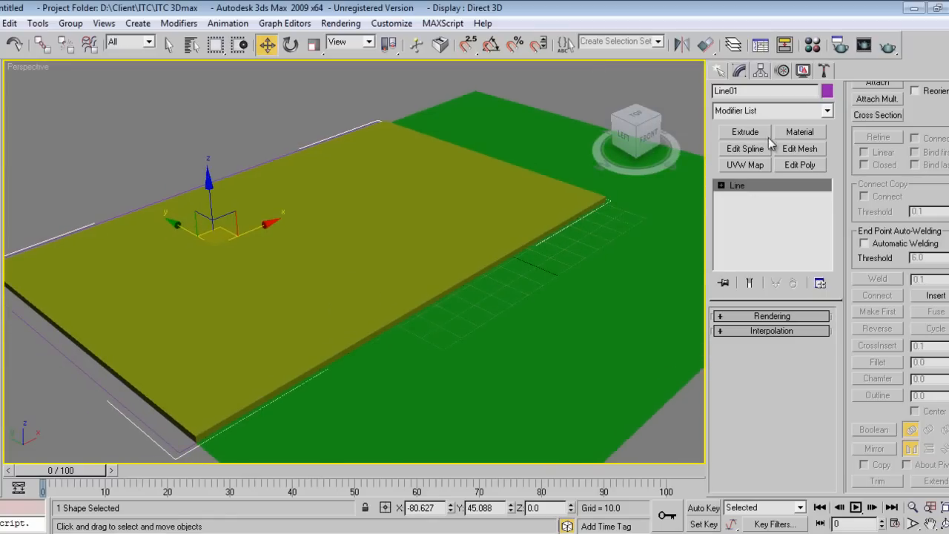
Extrude Line01 by 120 units into walls and orbit the view to inspect them
left_click(744, 131)
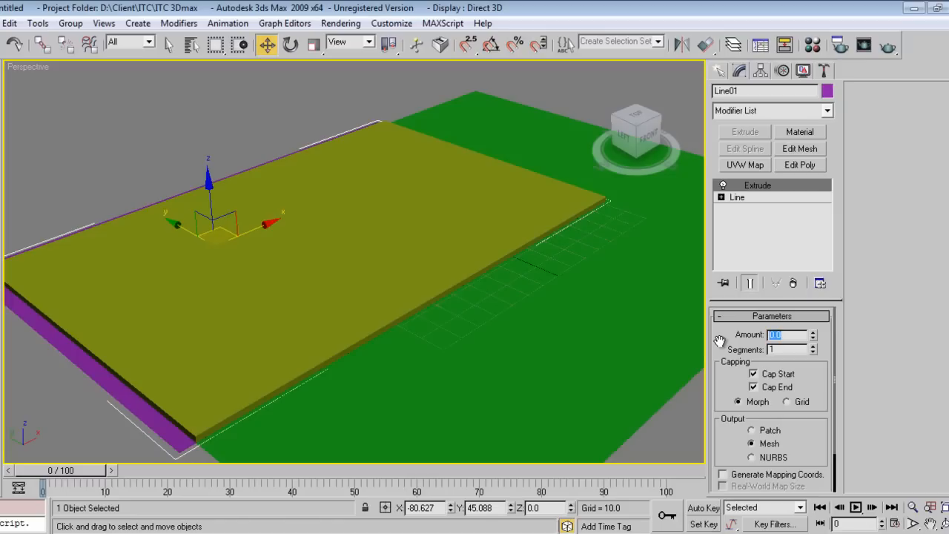
type("120.0")
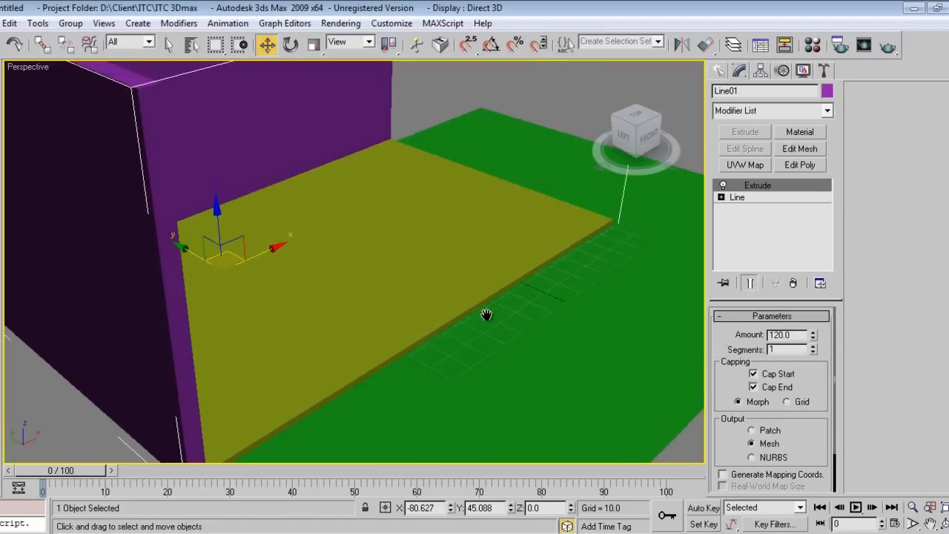
left_click_drag(487, 314, 406, 355)
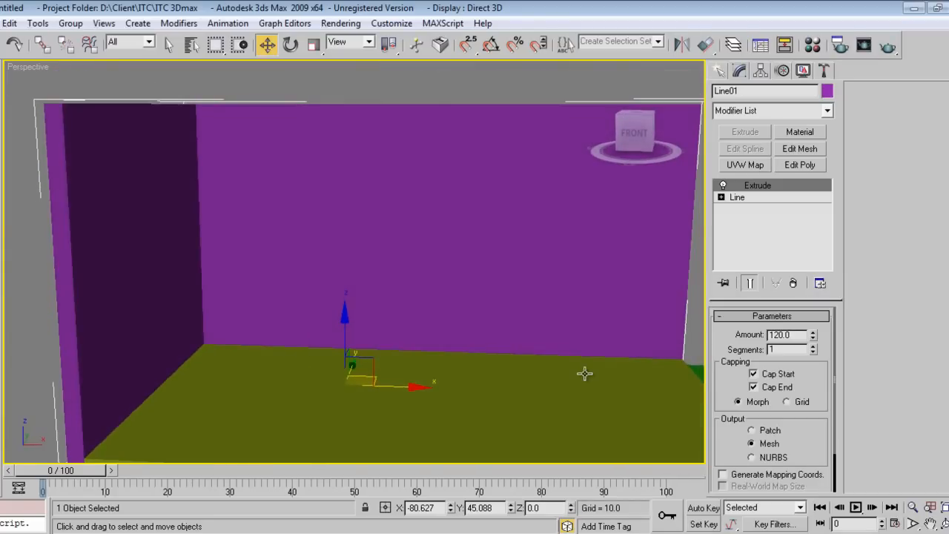
mouse_move(585, 374)
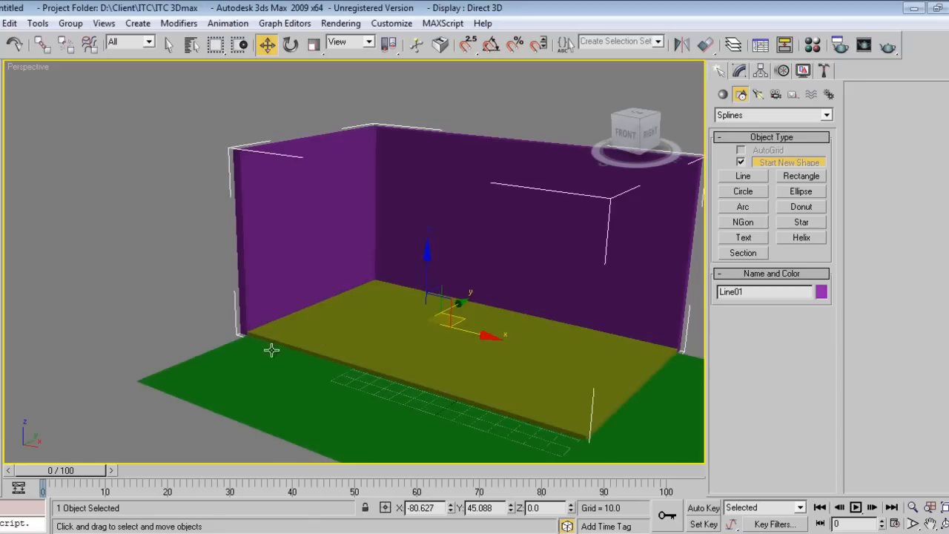
mouse_move(628, 395)
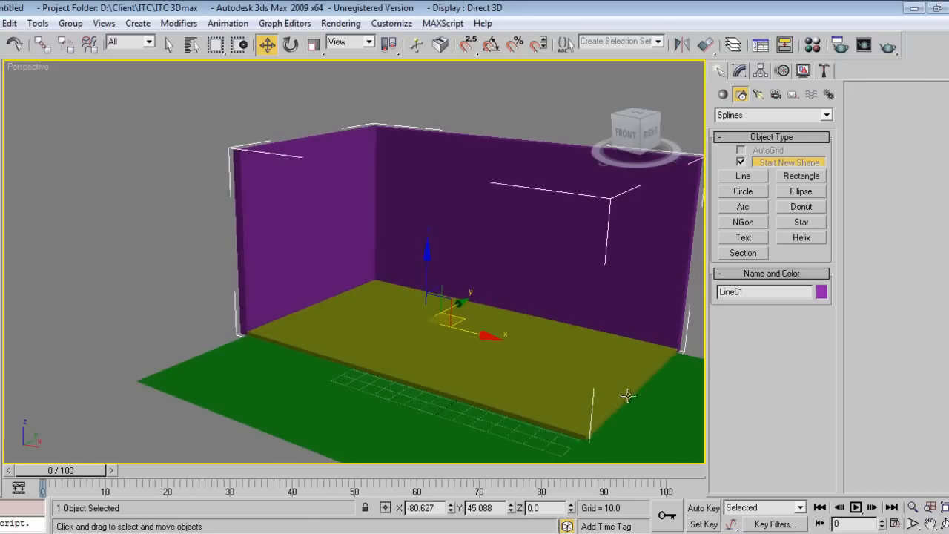
mouse_move(532, 318)
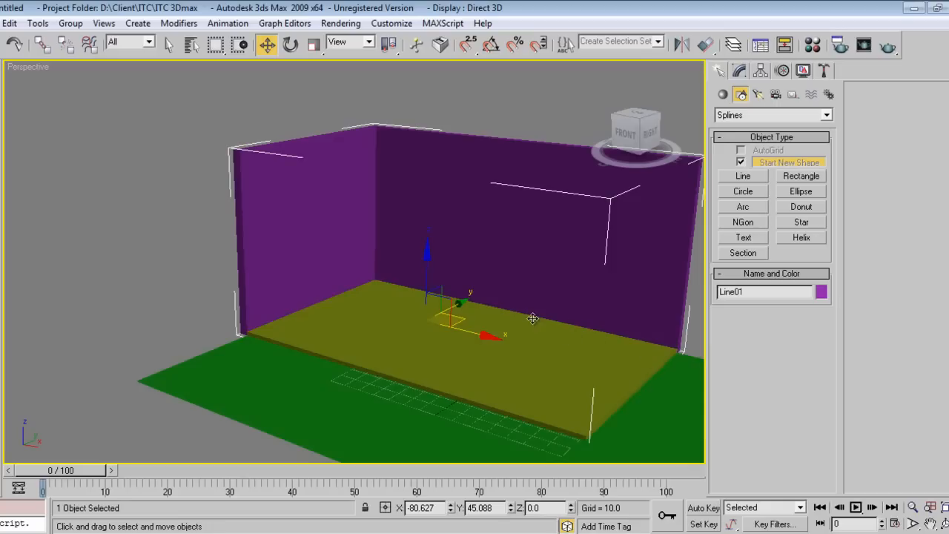
mouse_move(289, 229)
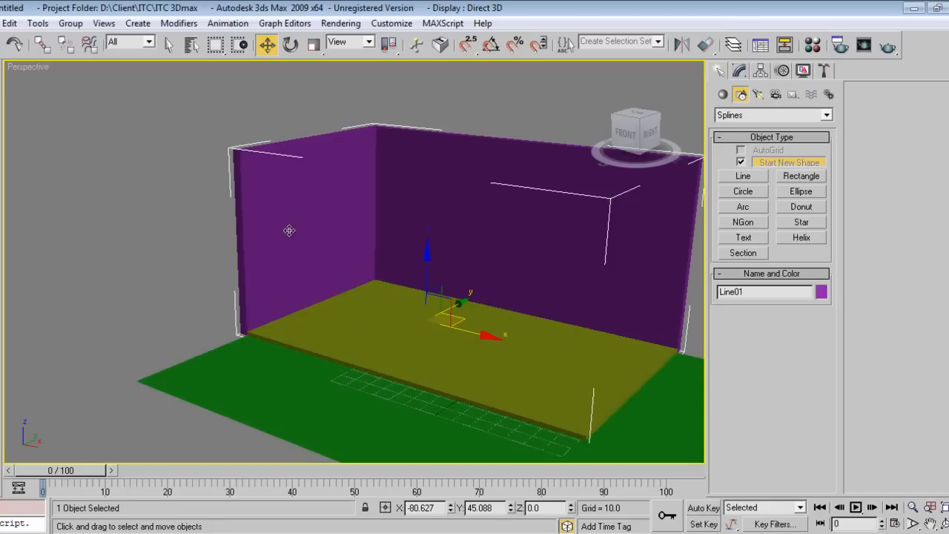
mouse_move(326, 280)
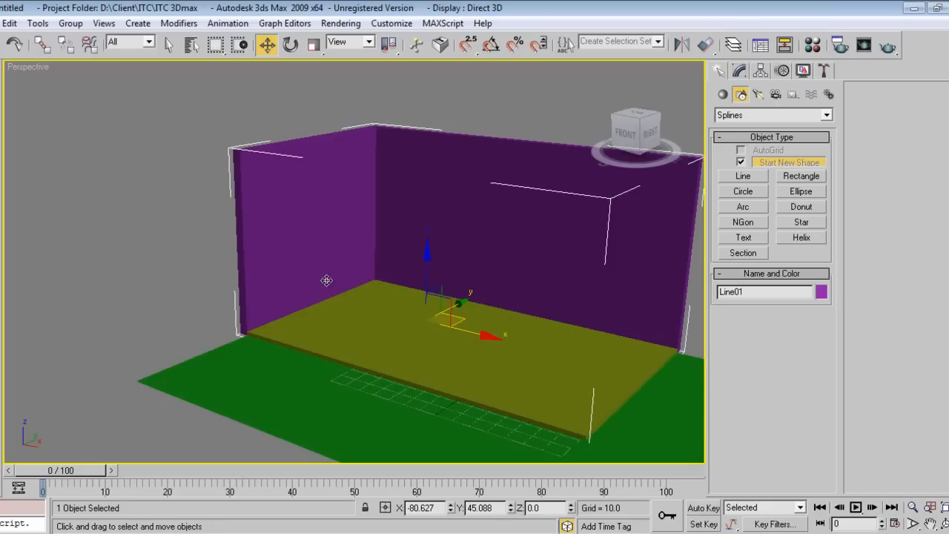
mouse_move(352, 346)
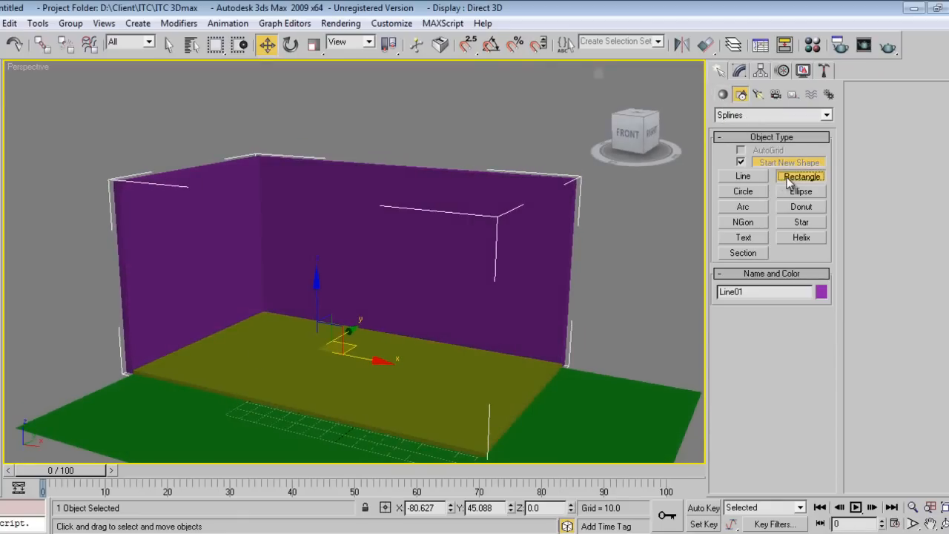
Draw a tall narrow rectangle across the floor plan
left_click(801, 177)
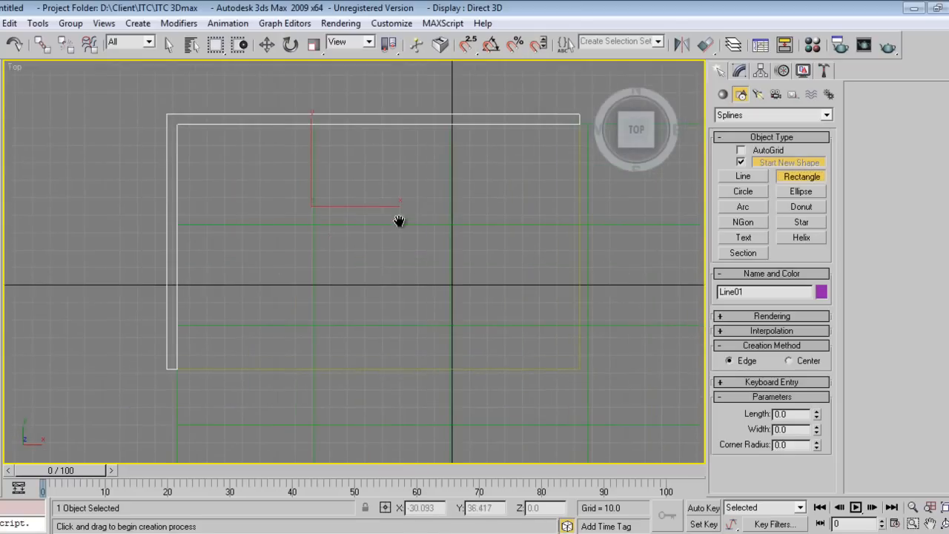
mouse_move(373, 220)
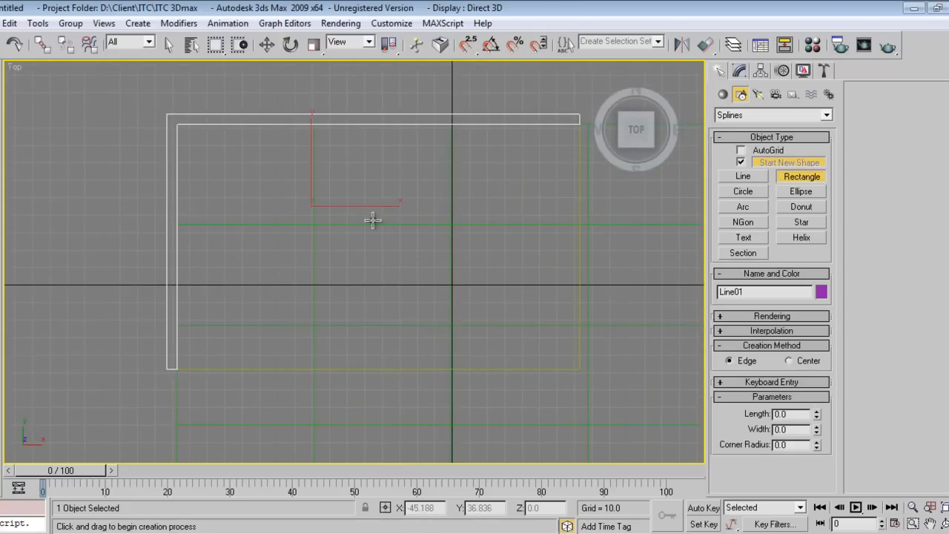
mouse_move(382, 287)
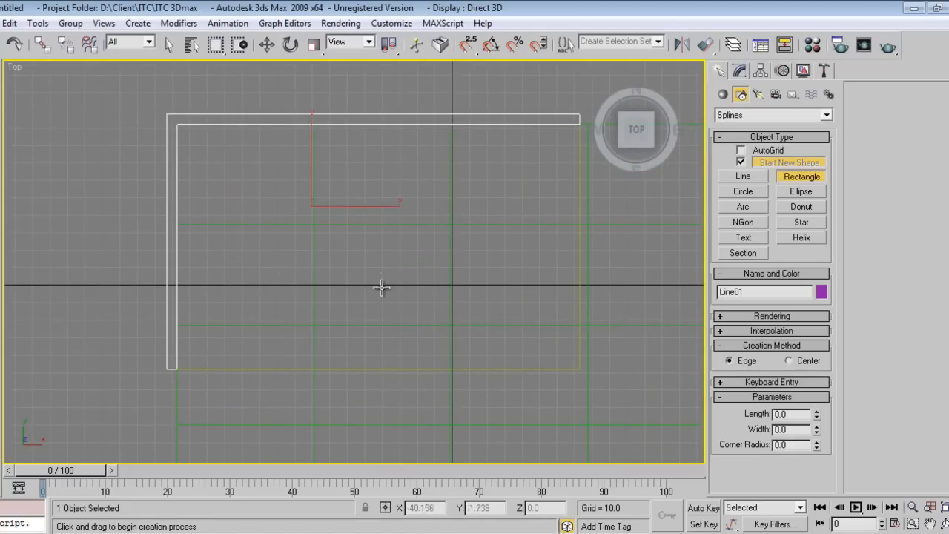
key("p")
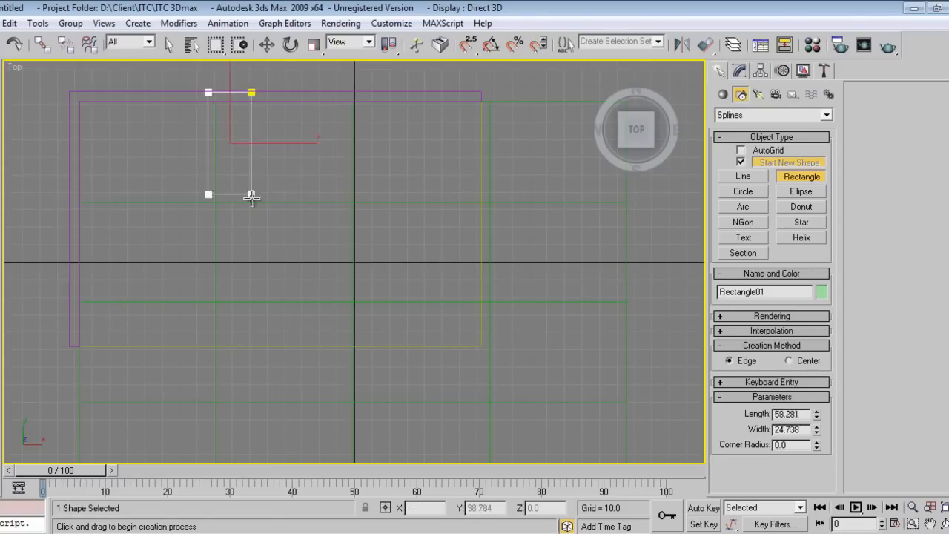
left_click_drag(252, 196, 248, 346)
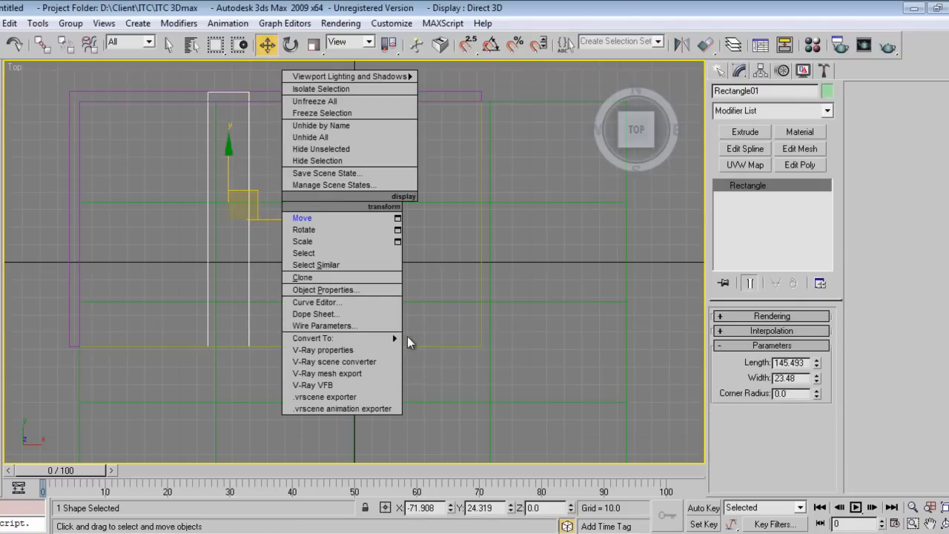
Convert the rectangle to Editable Spline, set Corner vertices, and shift its bottom corners into a parallelogram
left_click(313, 338)
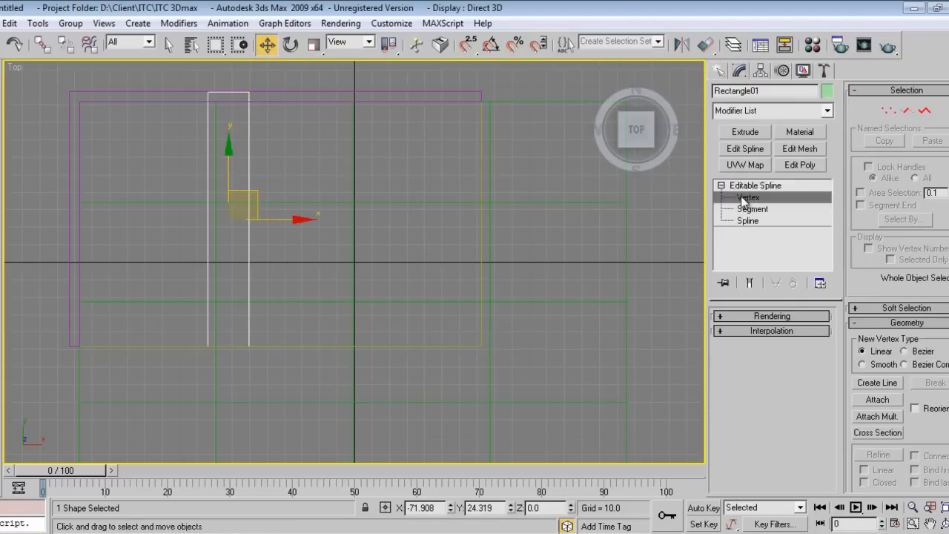
left_click(748, 197)
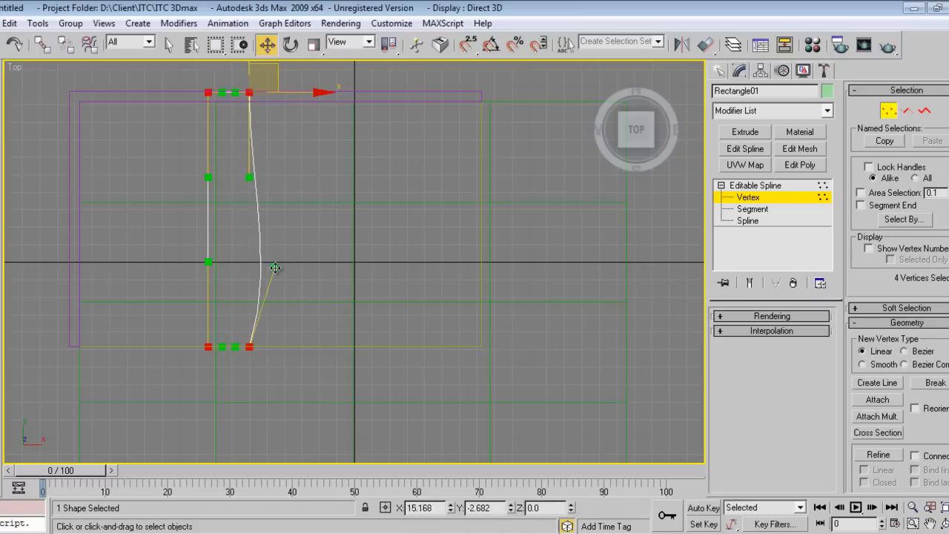
right_click(275, 268)
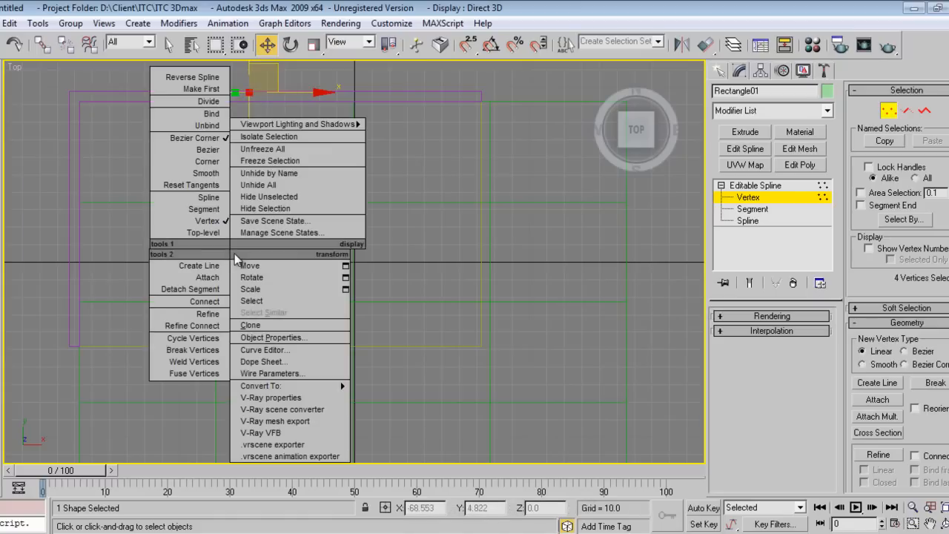
mouse_move(207, 162)
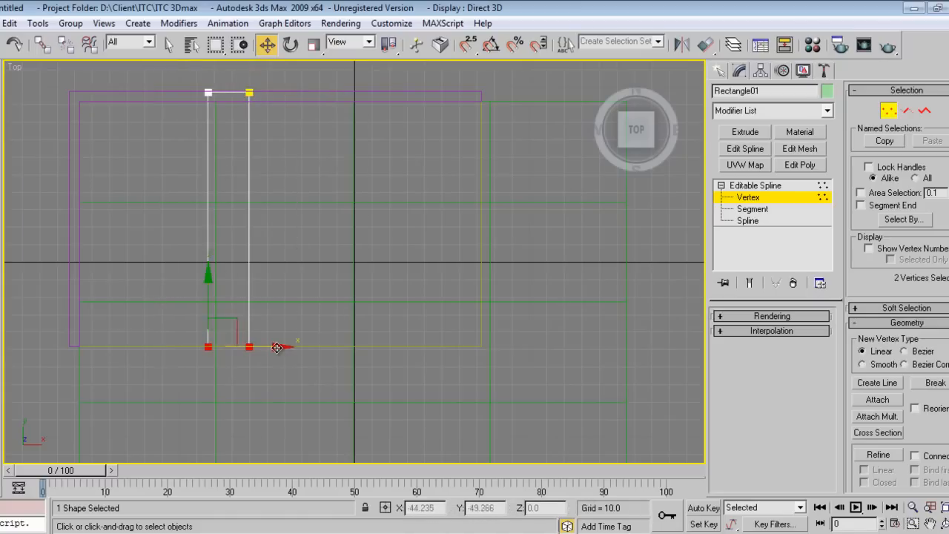
left_click_drag(248, 347, 315, 347)
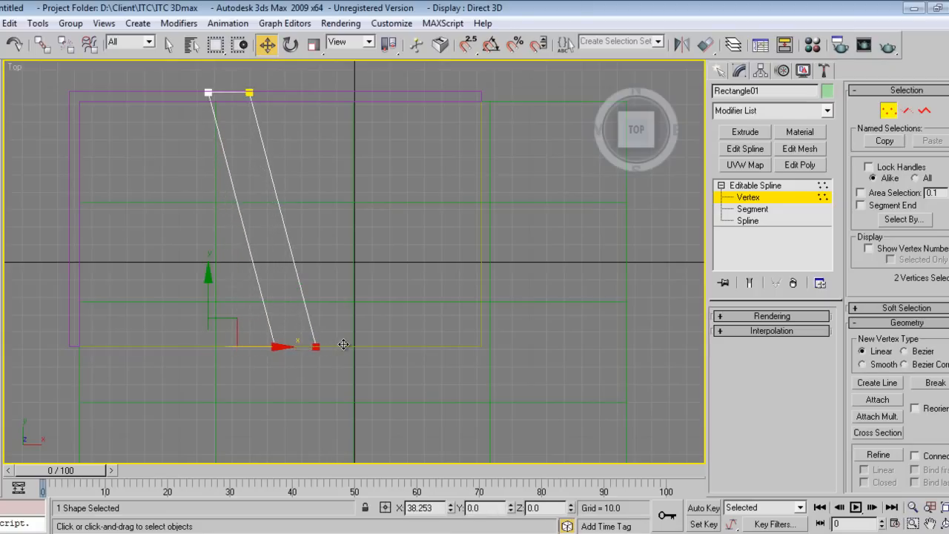
left_click_drag(297, 345, 275, 93)
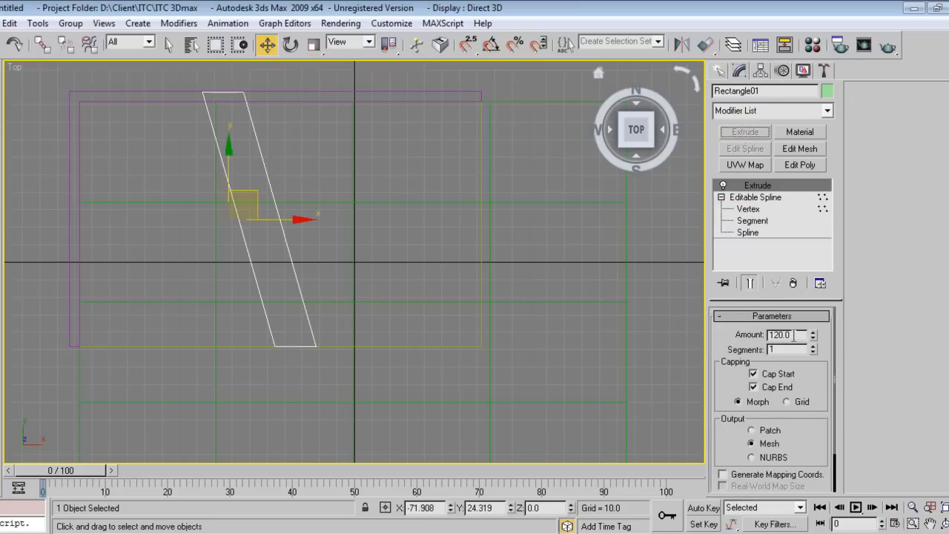
Set the plate's extrusion thickness and raise it up against the back wall
triple_click(778, 334)
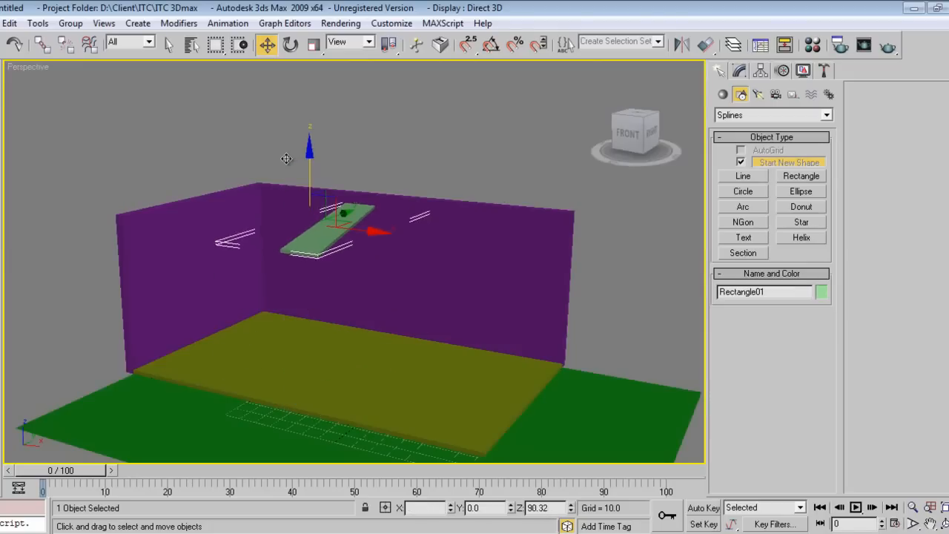
left_click_drag(337, 215, 356, 204)
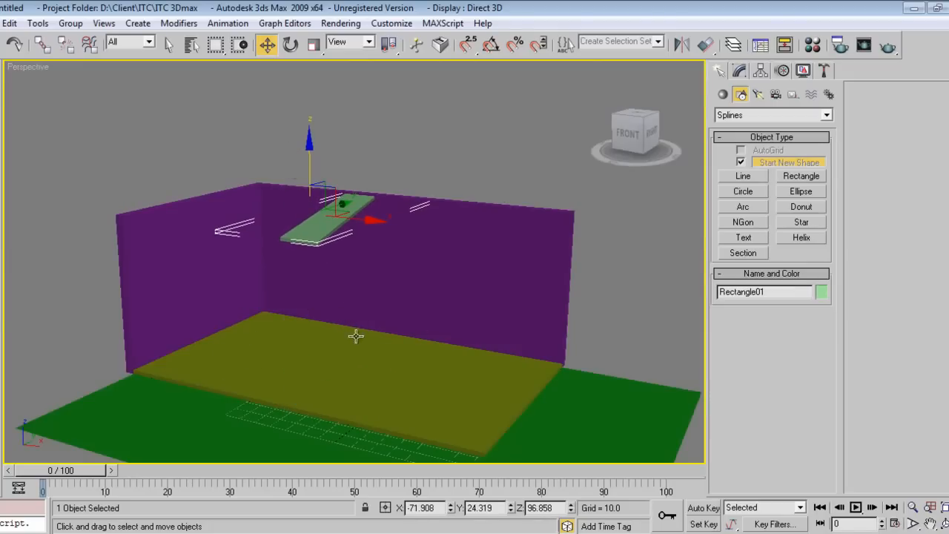
left_click_drag(356, 334, 382, 295)
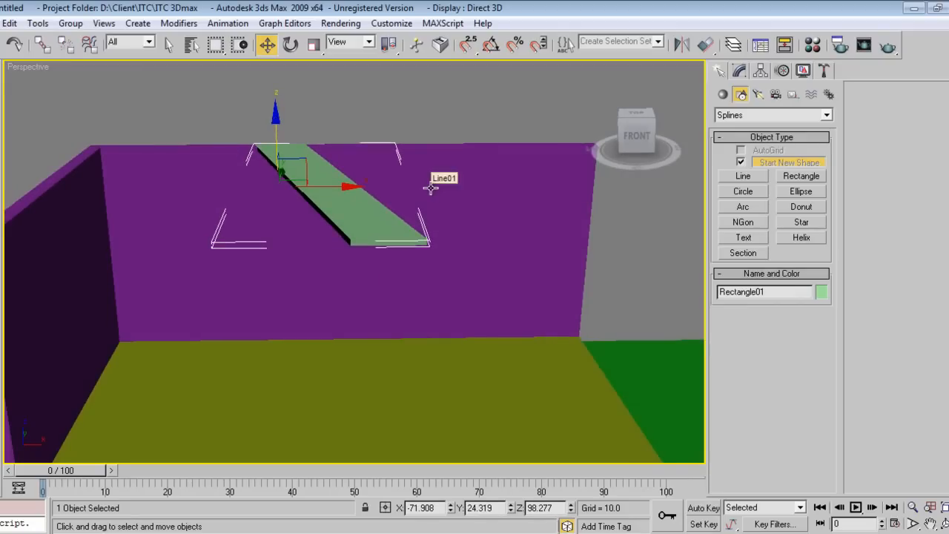
mouse_move(408, 230)
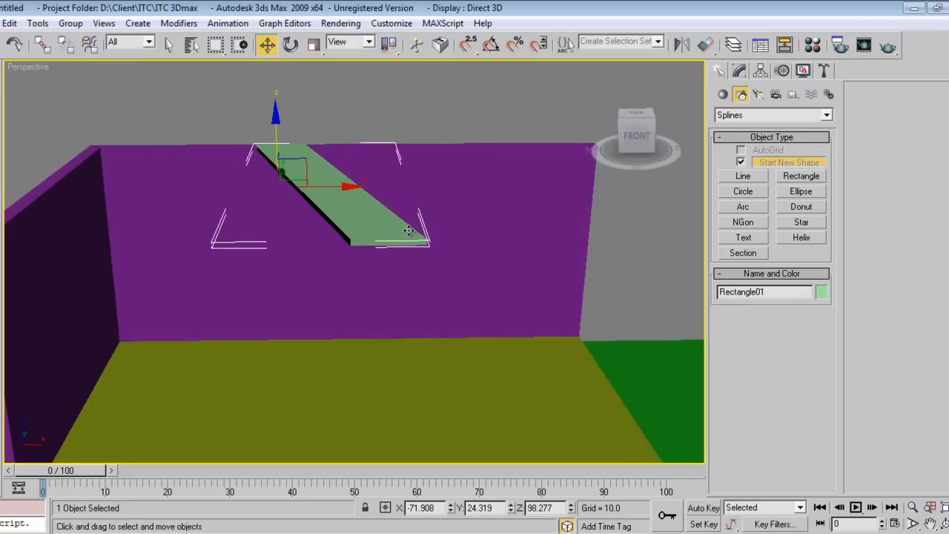
Shift-rotate the plate to clone a Copy, then tilt the copy to 40 degrees
left_click(290, 45)
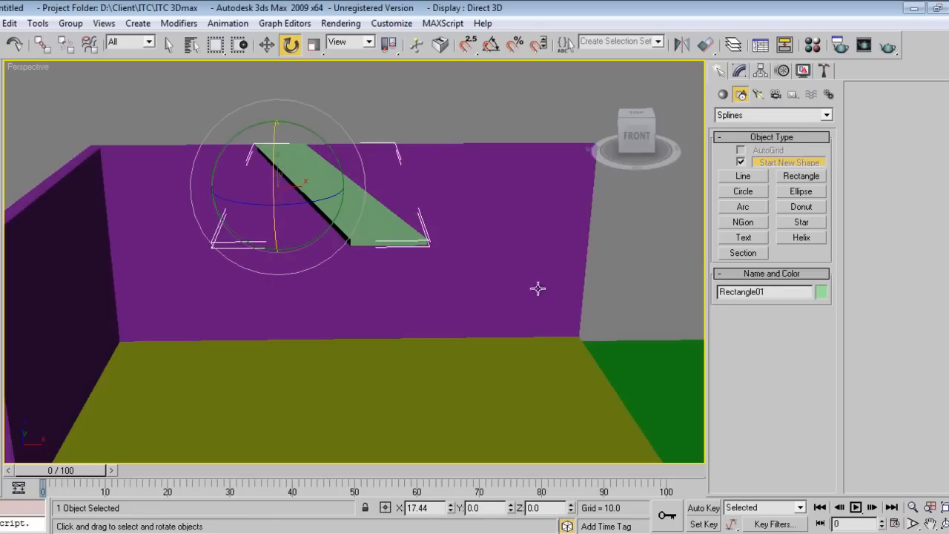
mouse_move(516, 46)
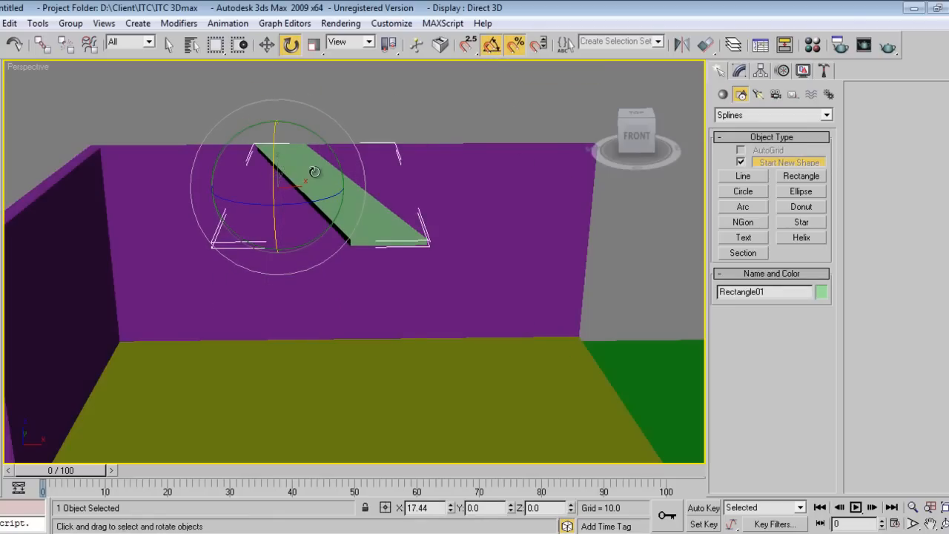
left_click_drag(313, 172, 271, 212)
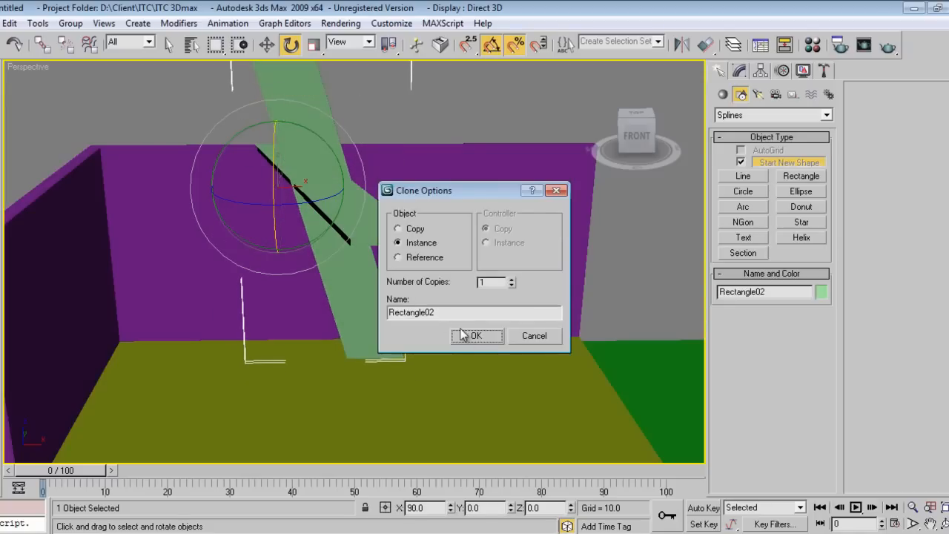
left_click(398, 228)
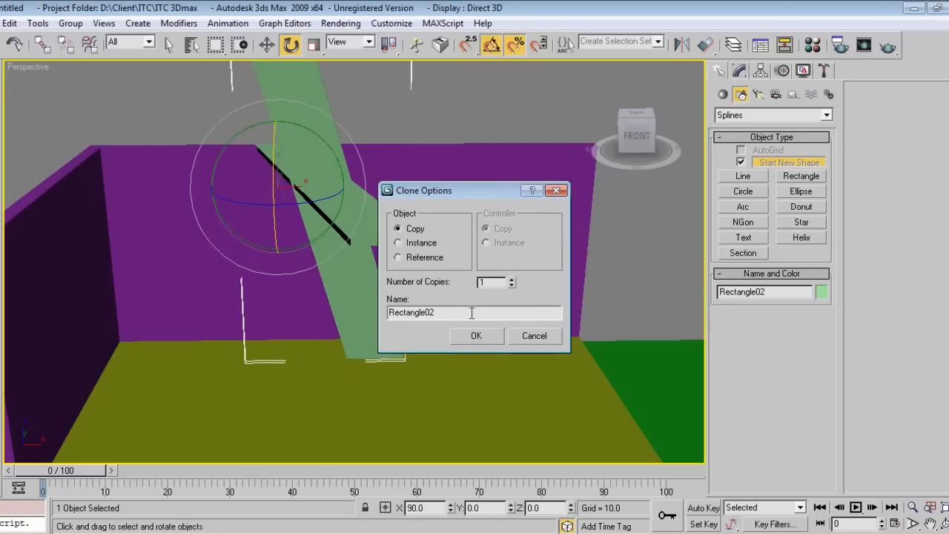
left_click(476, 335)
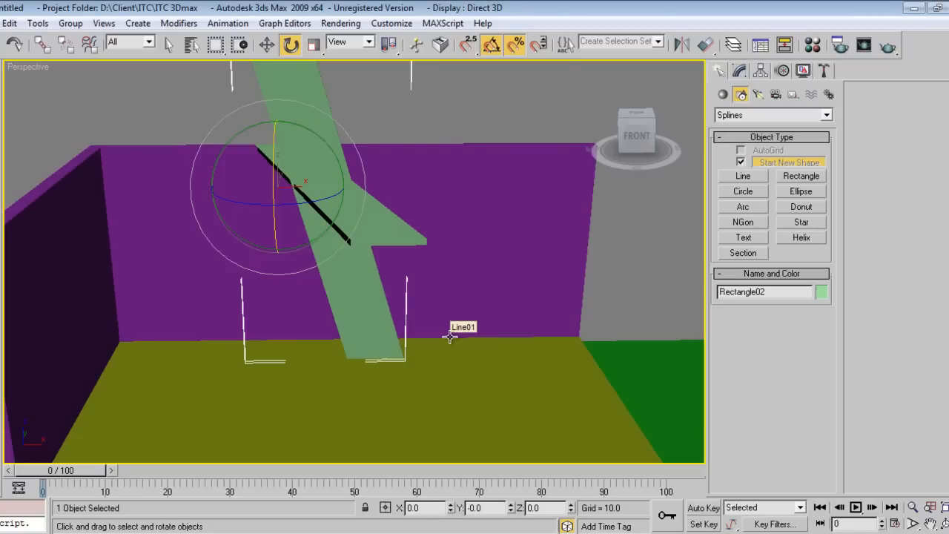
mouse_move(407, 267)
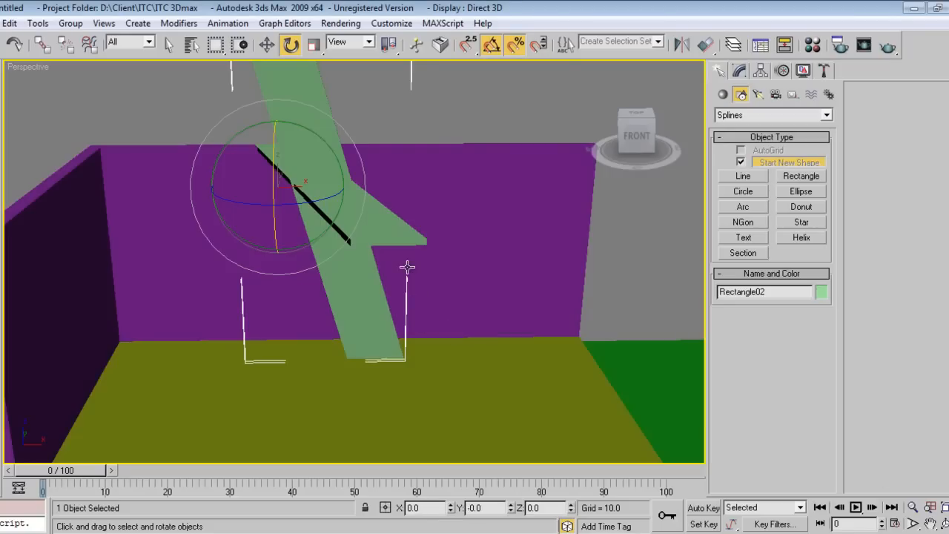
mouse_move(406, 267)
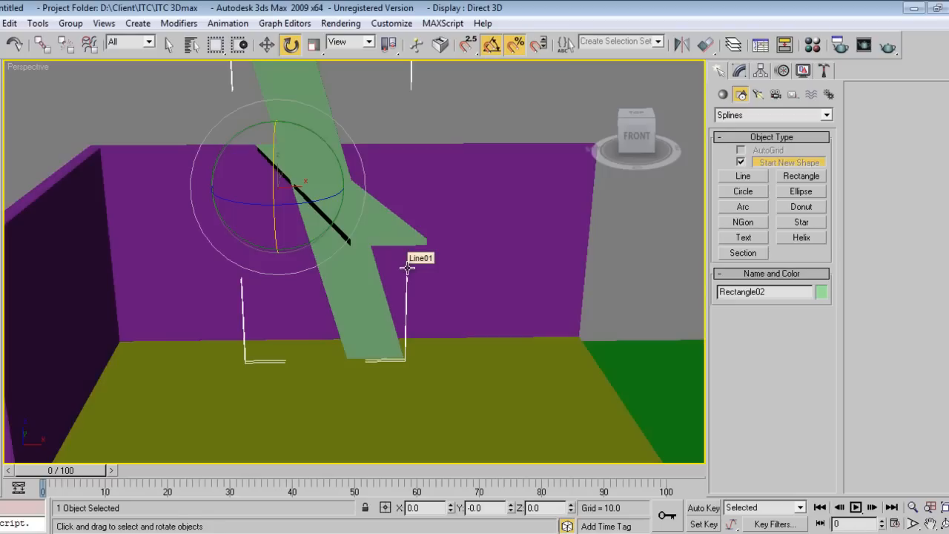
mouse_move(371, 253)
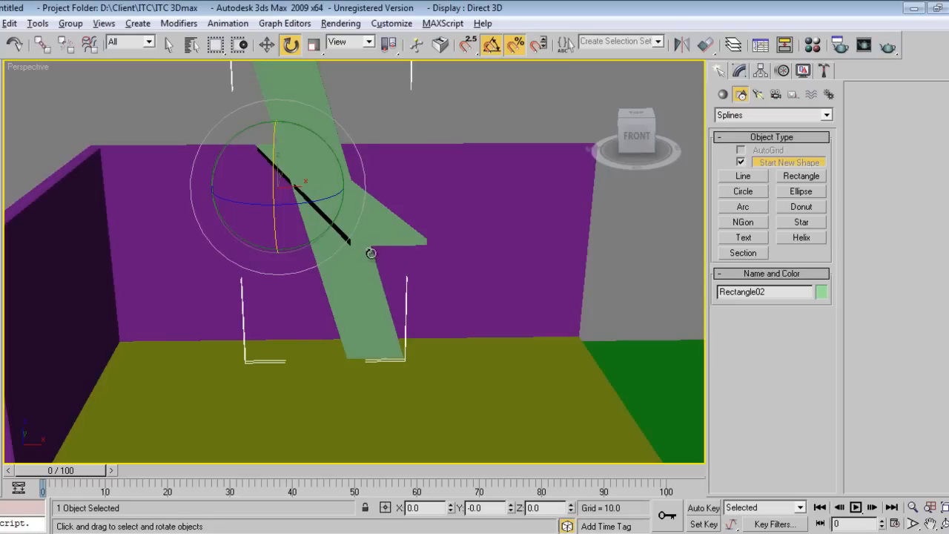
left_click_drag(371, 252, 269, 154)
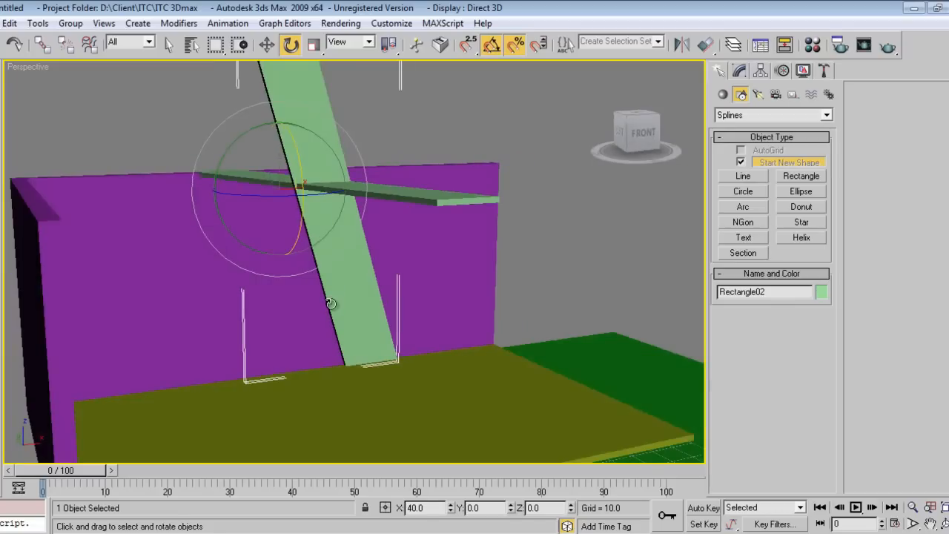
left_click(266, 45)
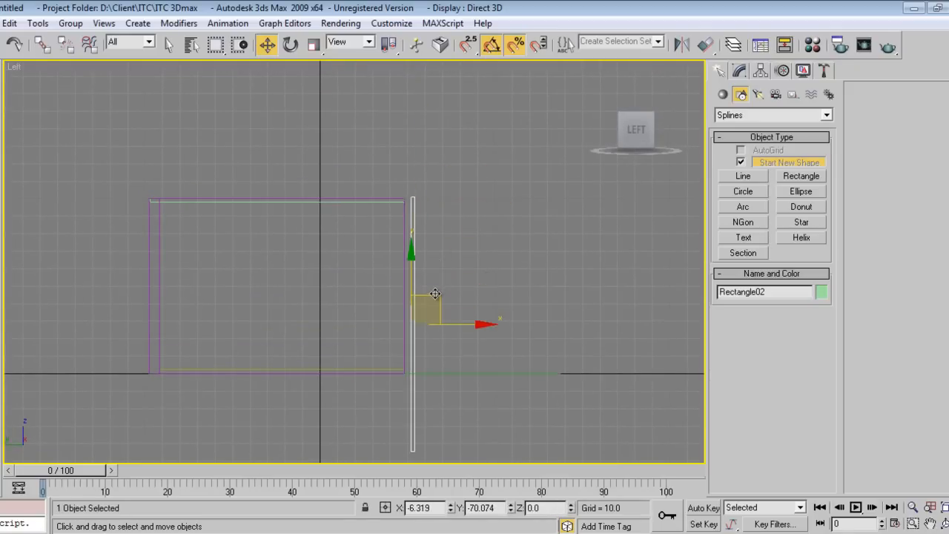
Align the tilted plate with the wall's end and check its extrude settings in Perspective
left_click_drag(435, 294, 426, 297)
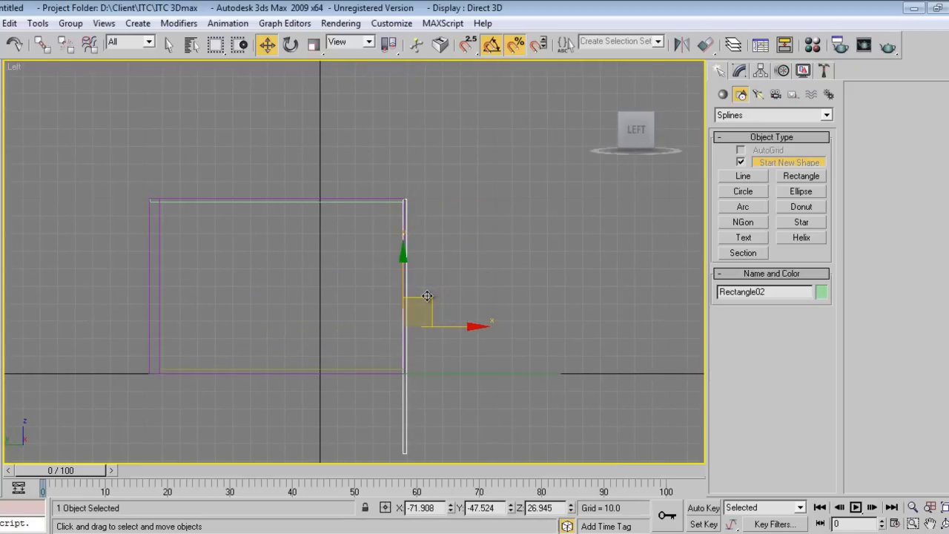
key("p")
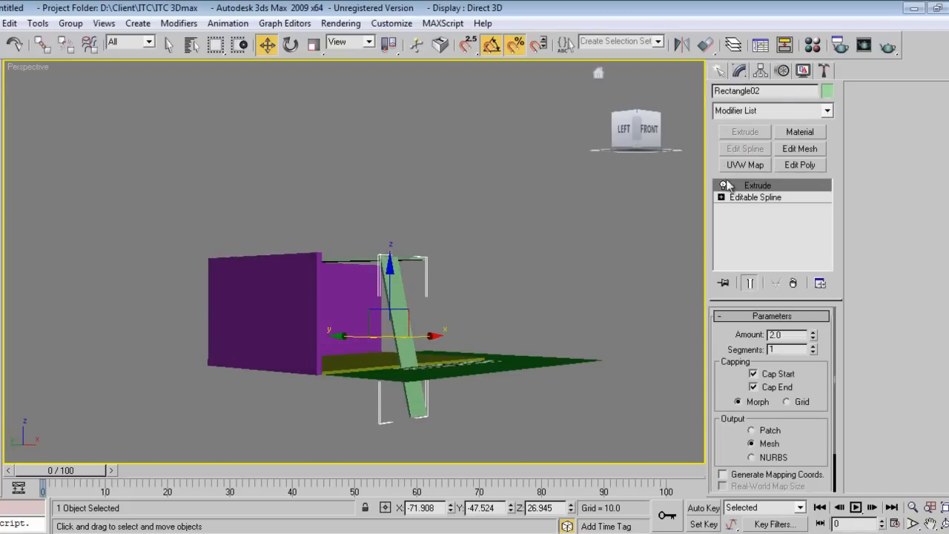
left_click(747, 209)
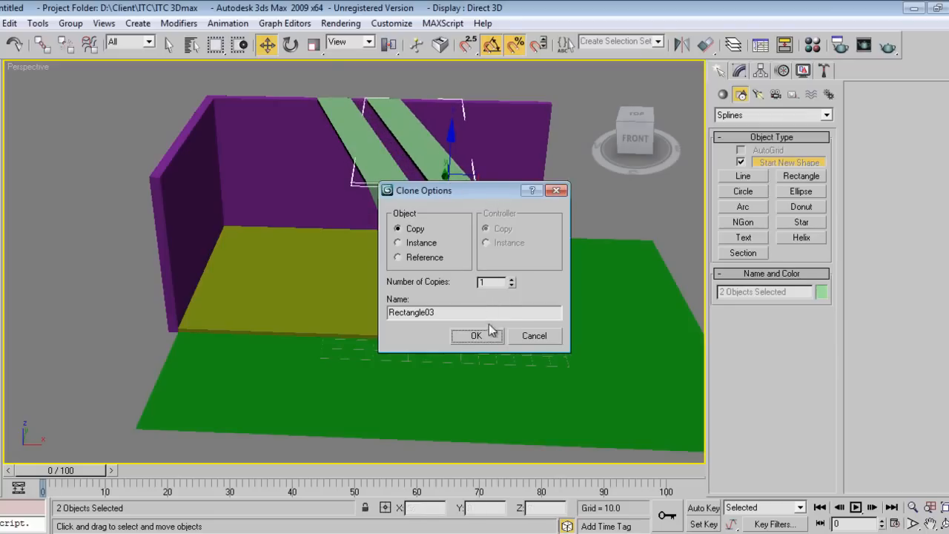
Copy the two plates, group them as Group01, and mirror the group on X
left_click(476, 335)
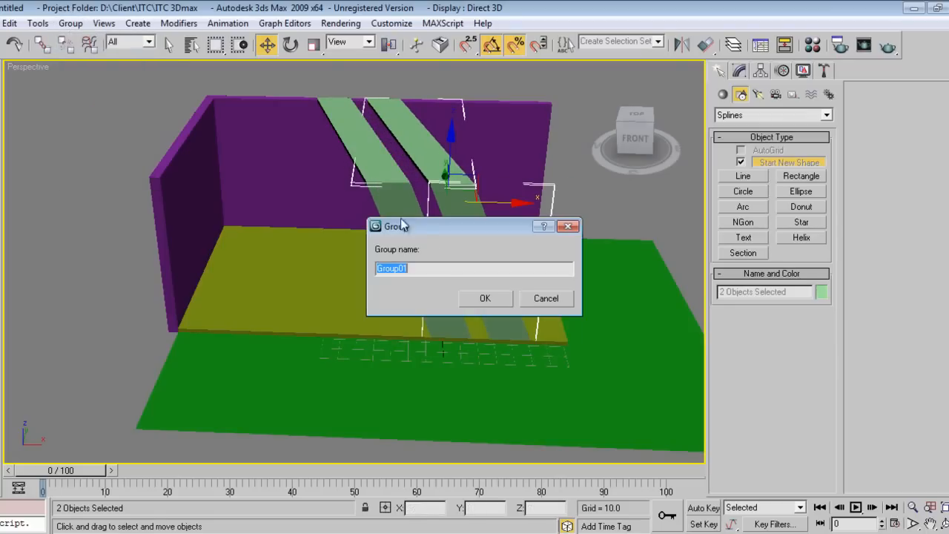
left_click(484, 297)
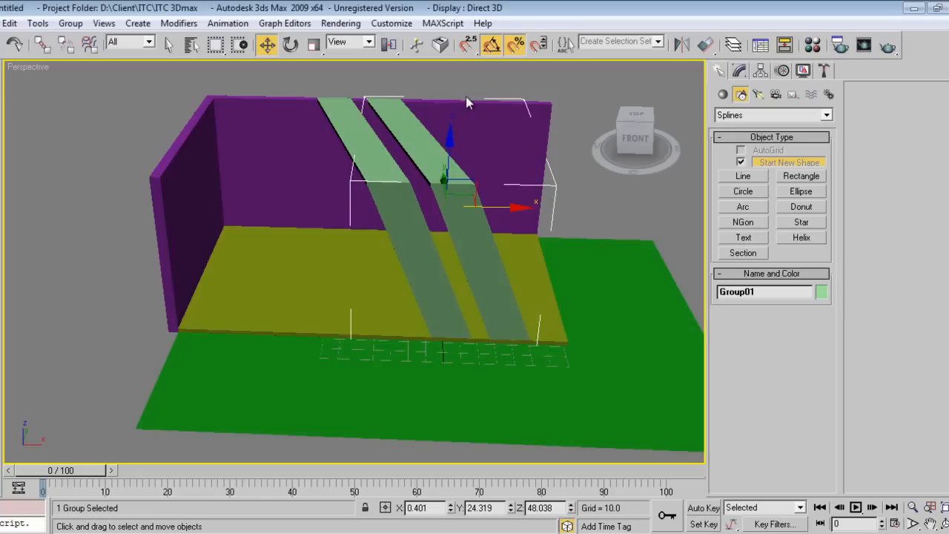
left_click(681, 45)
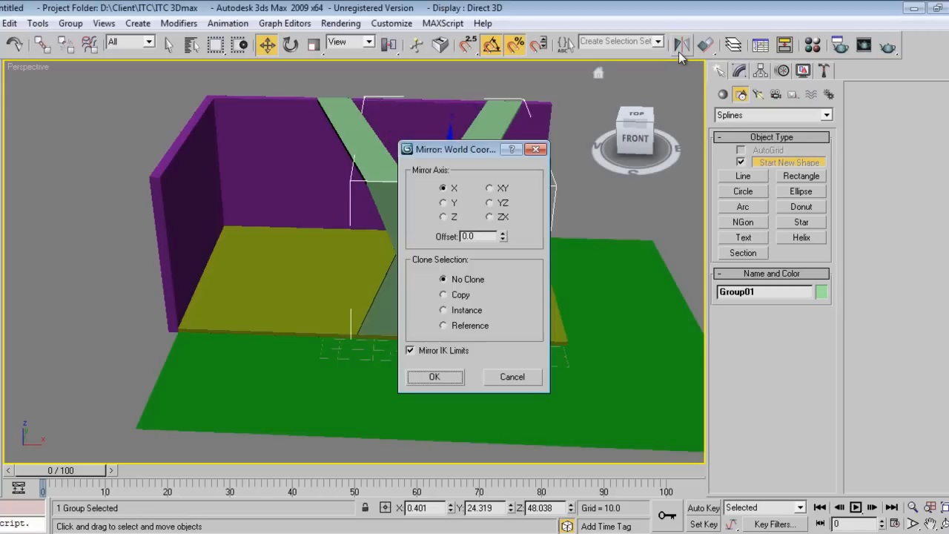
left_click_drag(455, 149, 635, 211)
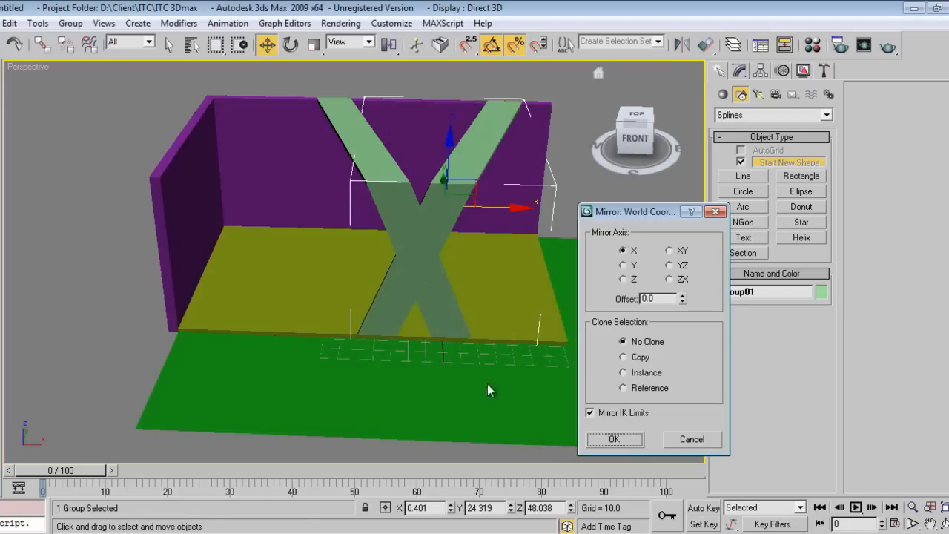
left_click(614, 439)
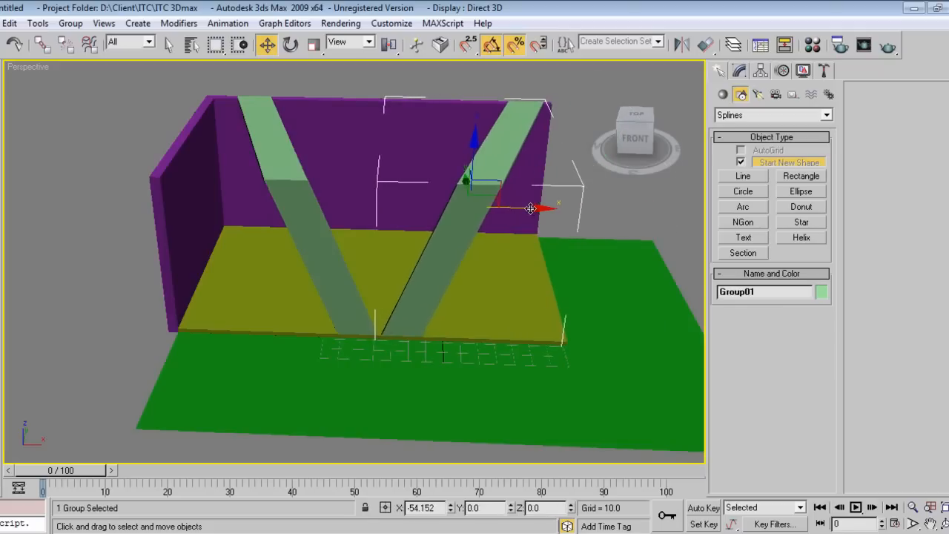
Move a slanted green bar to the right wall's edge and mirror it
left_click_drag(530, 208, 433, 254)
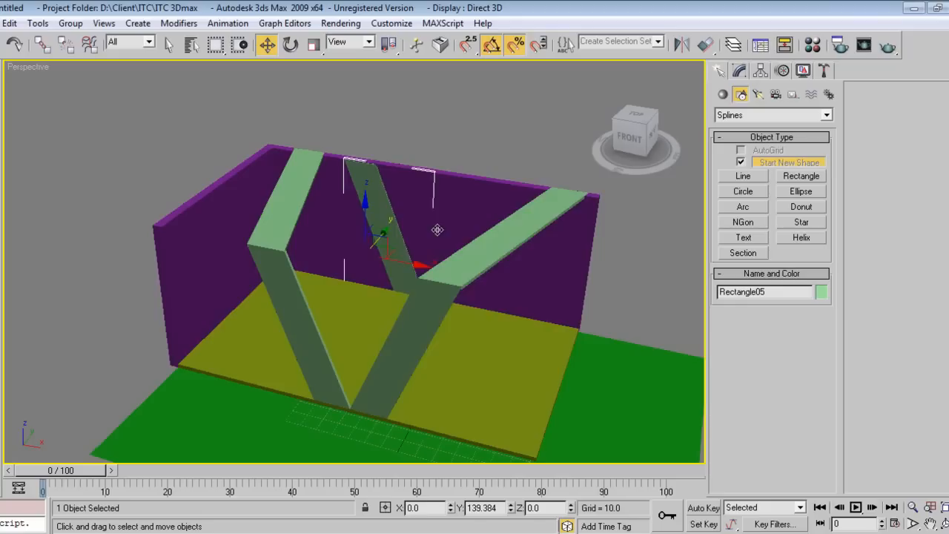
left_click_drag(437, 230, 415, 265)
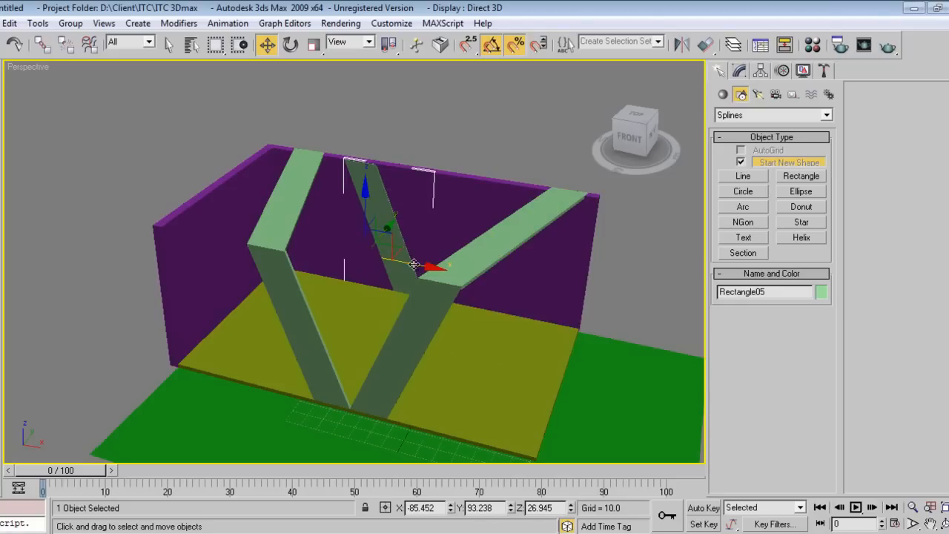
left_click_drag(414, 265, 593, 340)
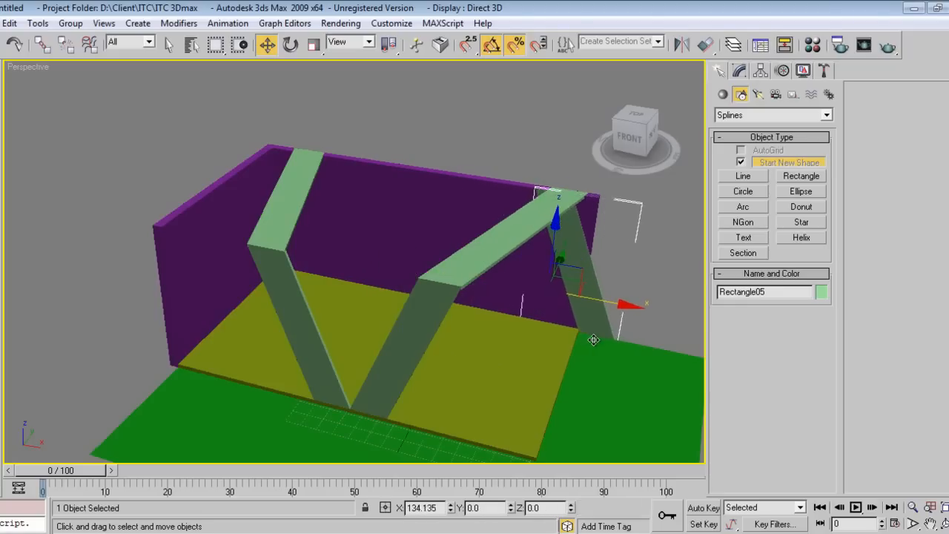
left_click_drag(593, 340, 603, 344)
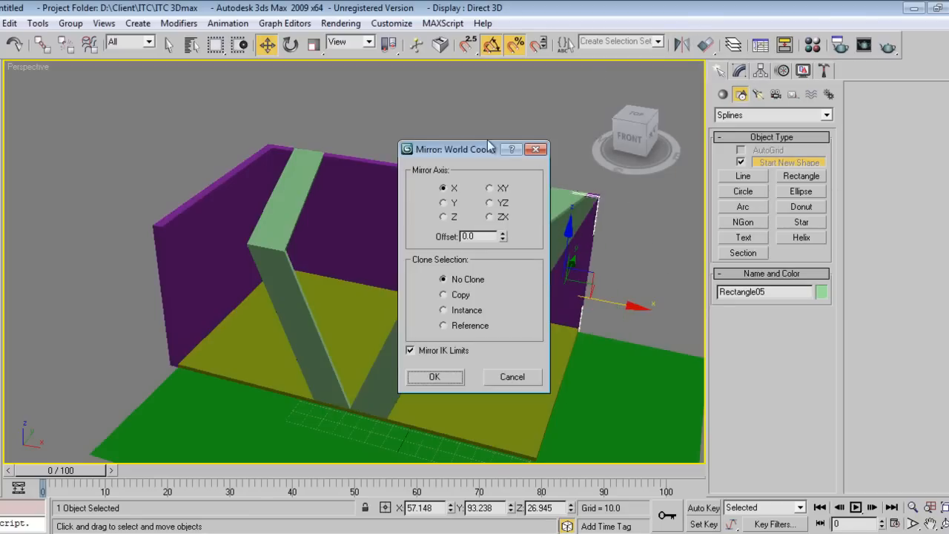
left_click(435, 376)
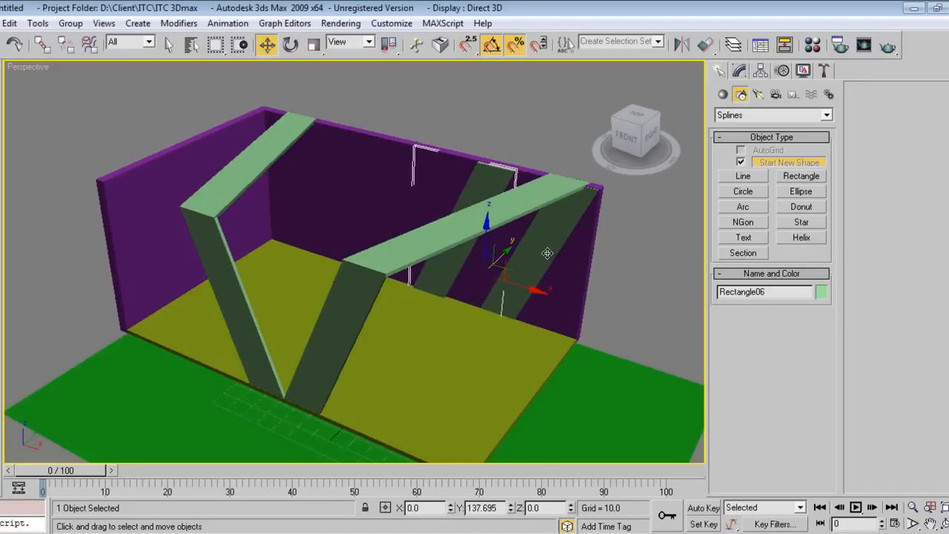
Mirror Rectangle06 on X and move it into a V beside its partner plate
left_click_drag(547, 254, 377, 322)
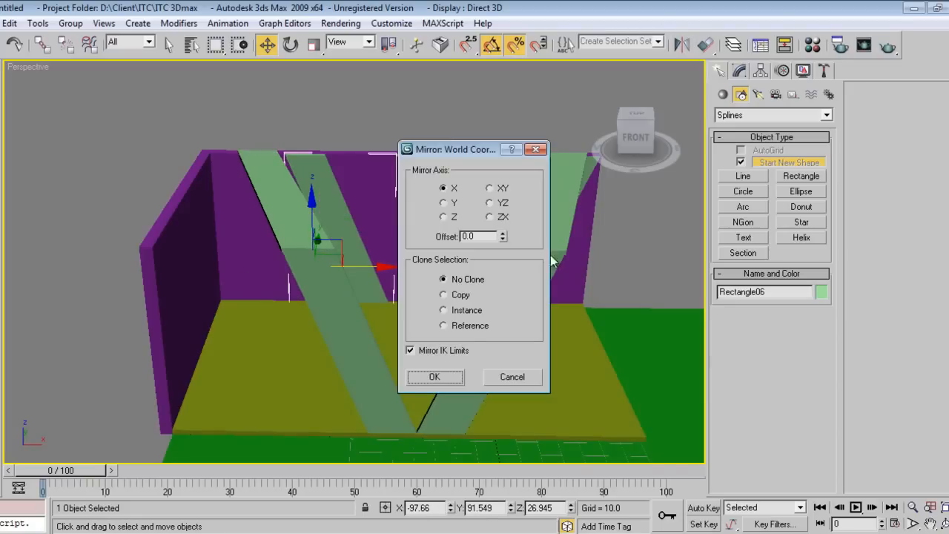
left_click(435, 376)
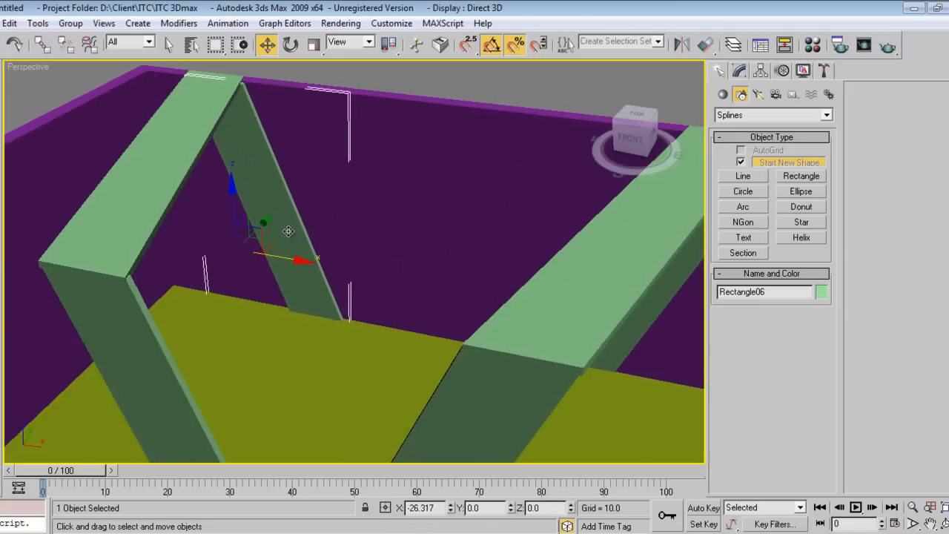
left_click_drag(356, 260, 329, 300)
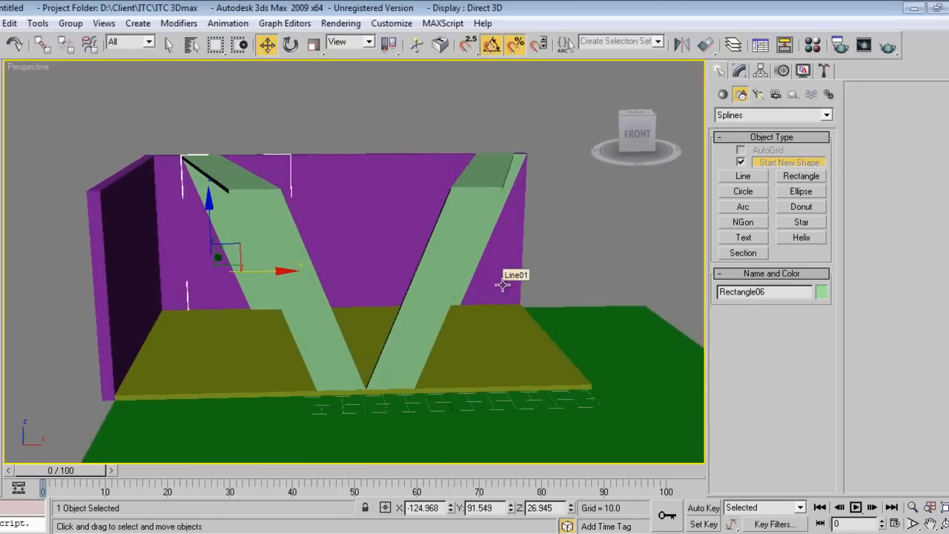
mouse_move(453, 326)
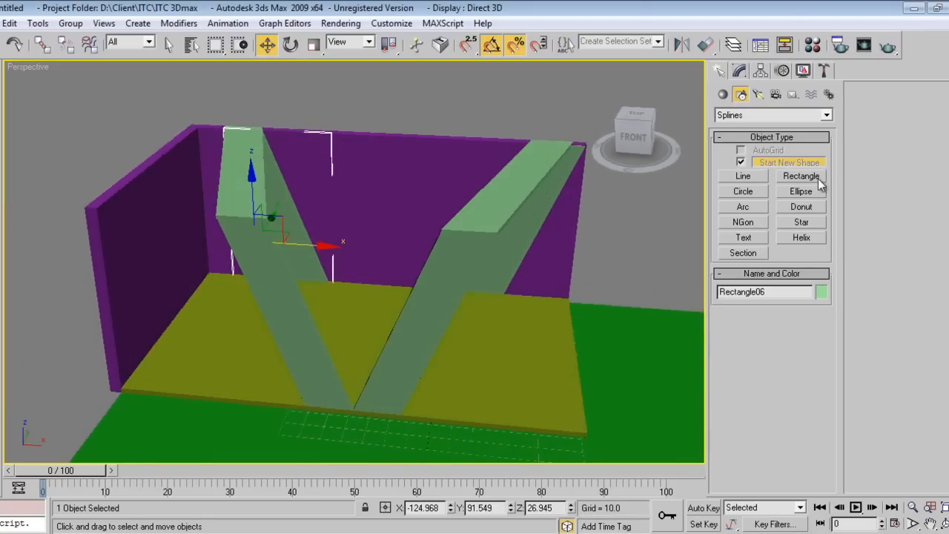
left_click(721, 94)
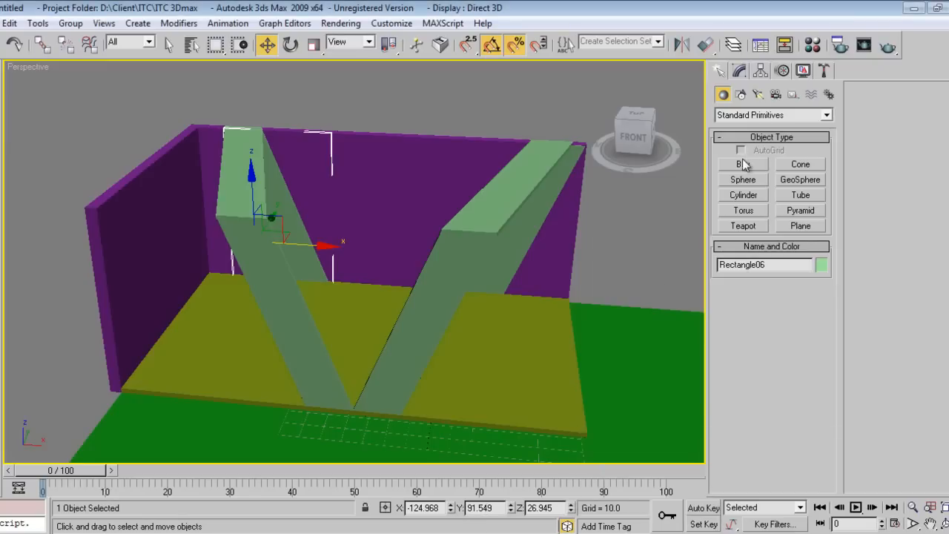
Create a pink plate box and clone two copies sideways along the back wall
left_click(742, 164)
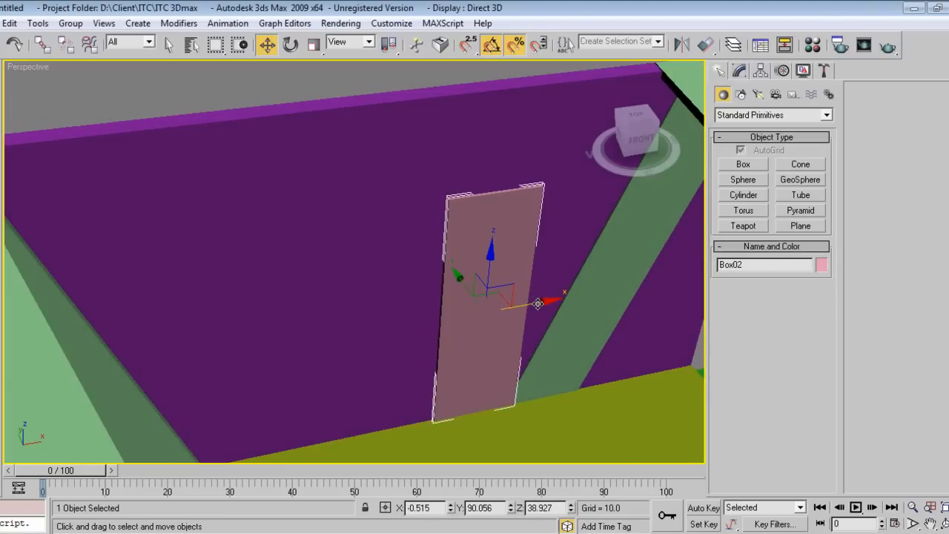
left_click_drag(537, 304, 533, 298)
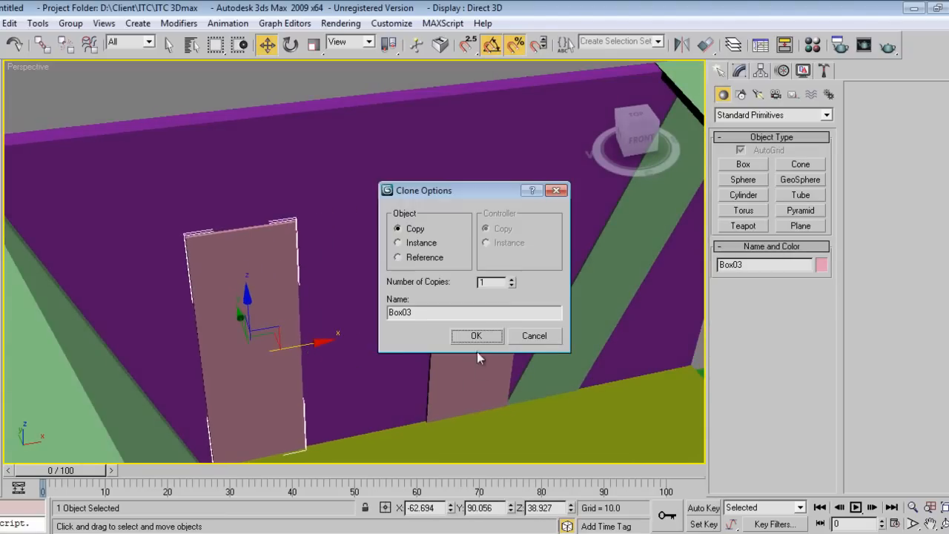
left_click(476, 335)
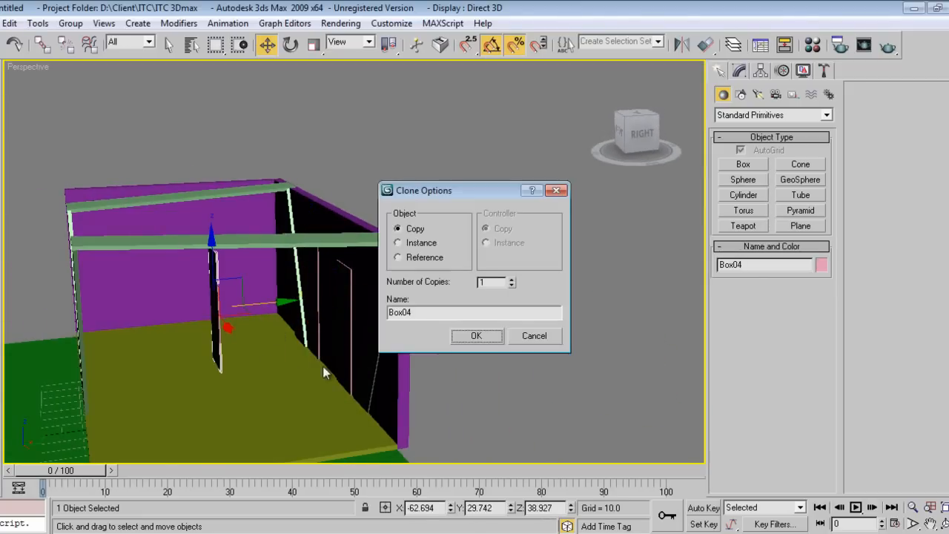
left_click(477, 335)
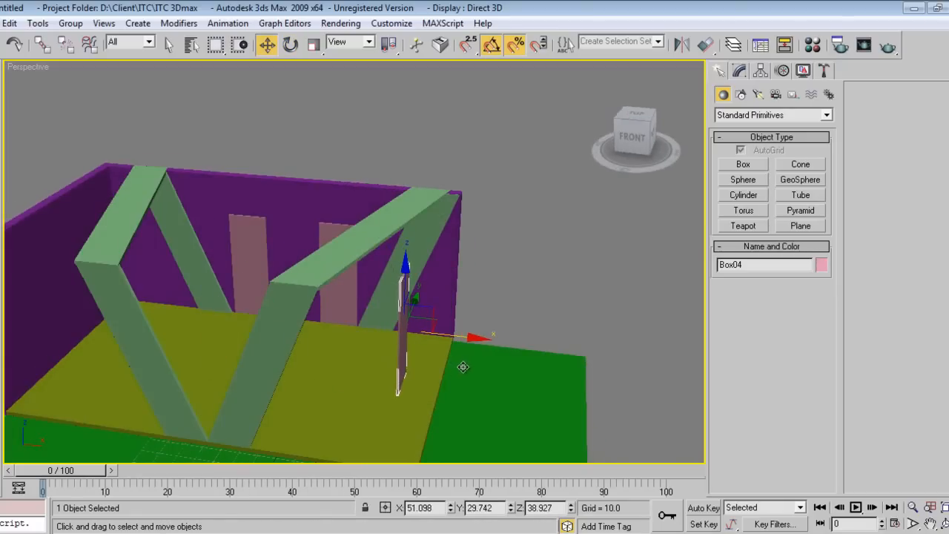
Set the plate to Local axes, scale it non-uniformly, then reset axes to View
left_click(290, 45)
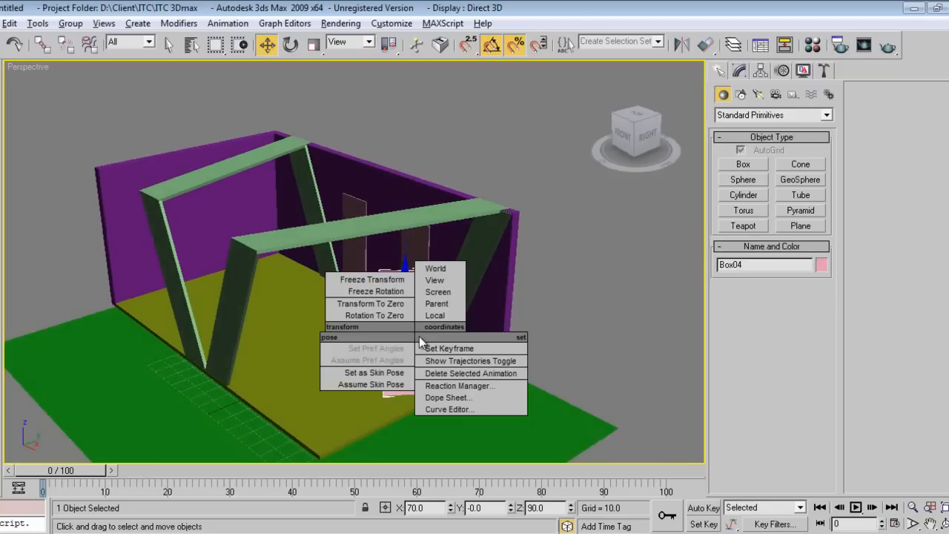
left_click(434, 315)
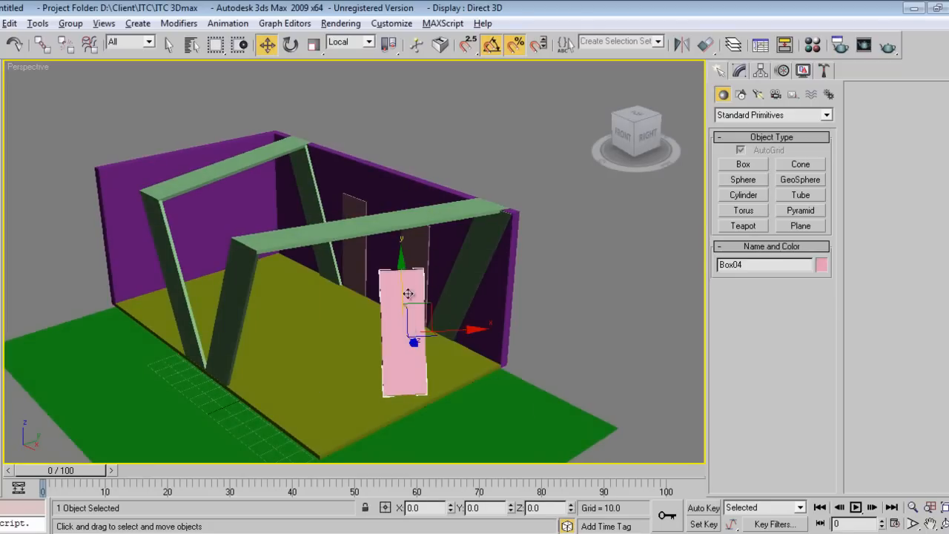
left_click(290, 45)
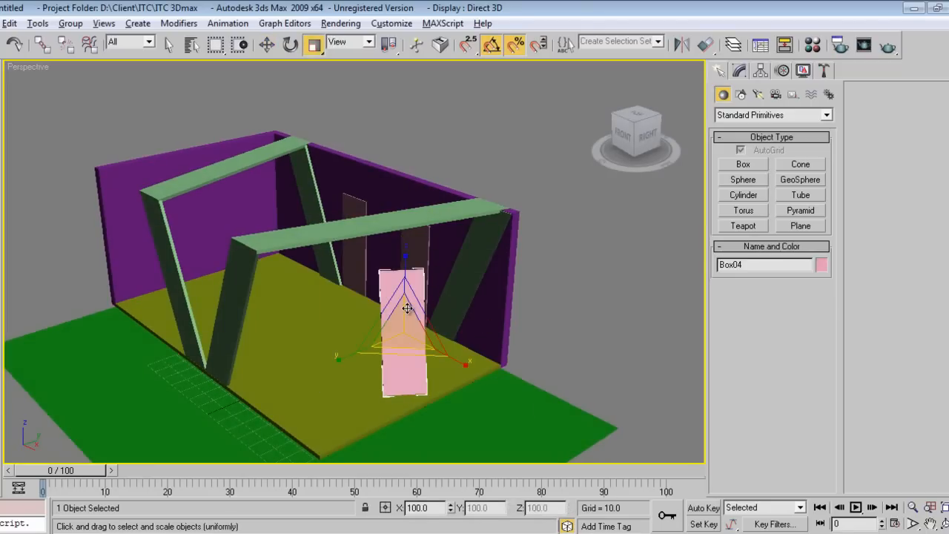
left_click(344, 42)
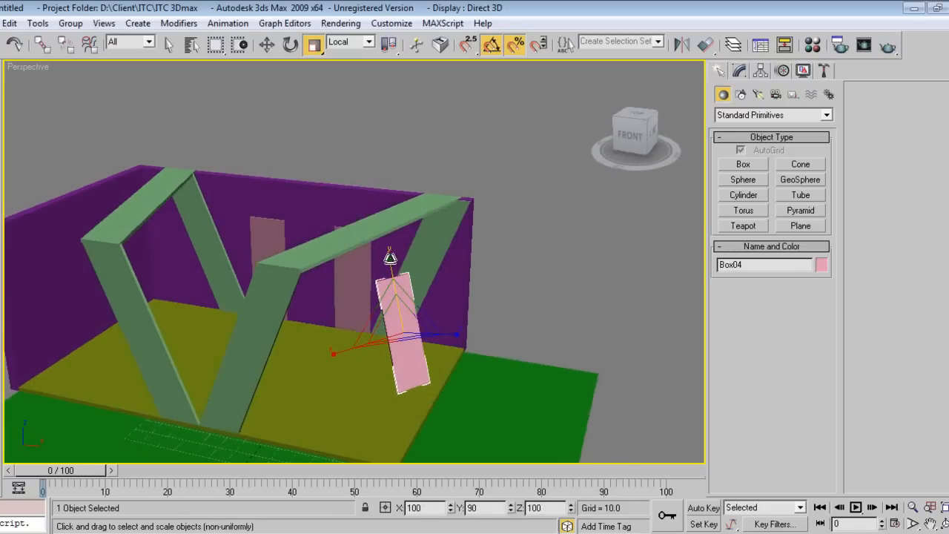
left_click(266, 46)
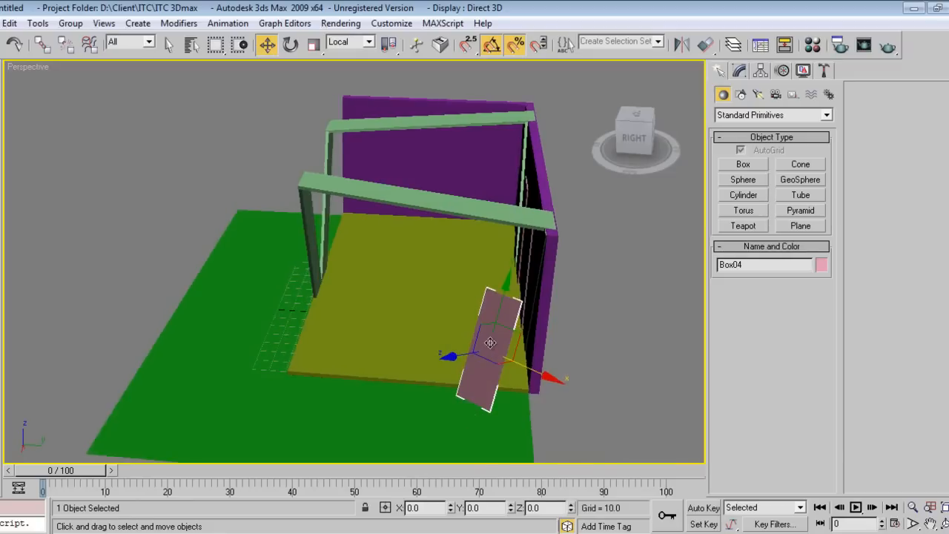
right_click(489, 342)
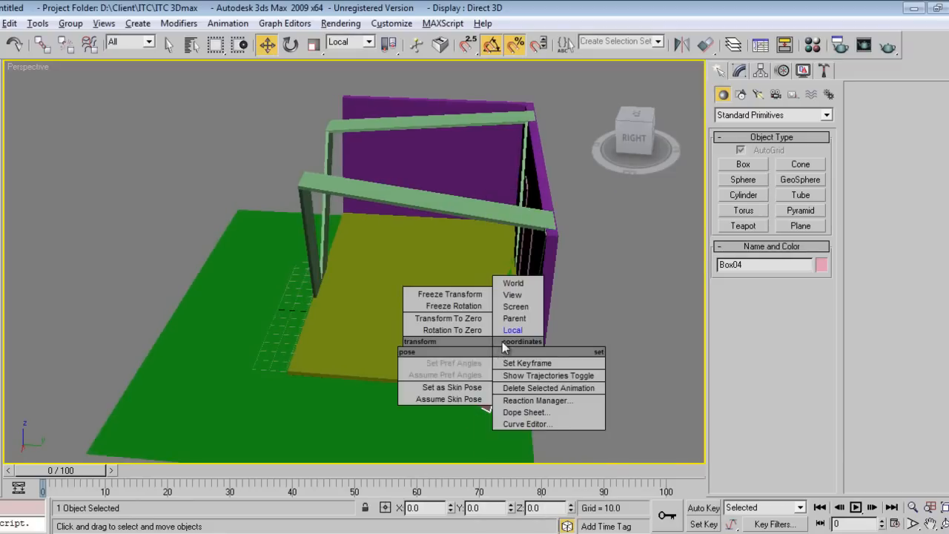
left_click(511, 294)
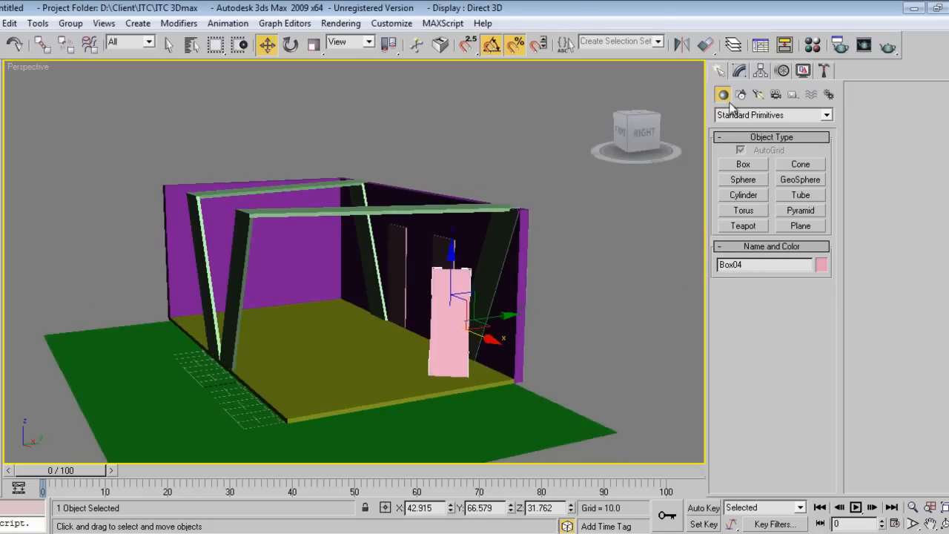
left_click(743, 164)
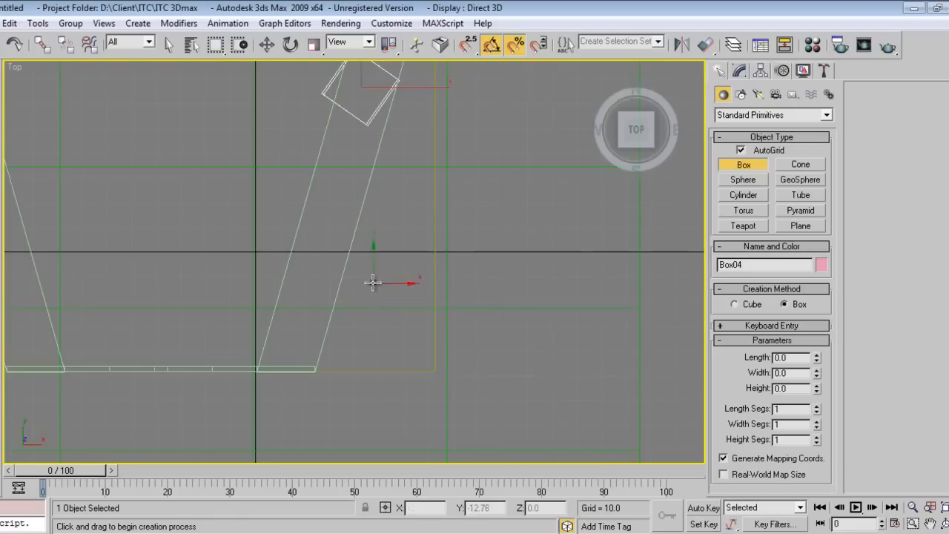
mouse_move(517, 256)
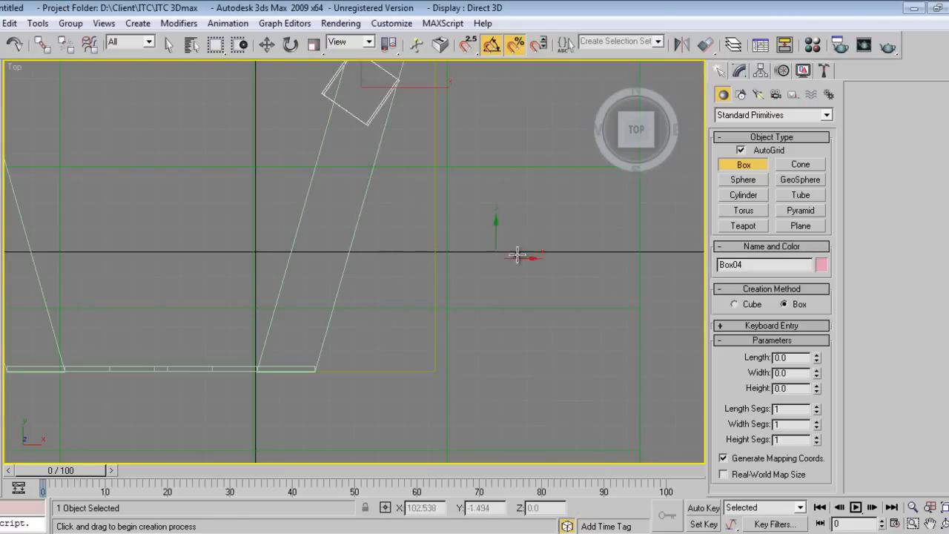
Draw an L-shaped line in the Top view and outline it to give thickness
left_click(773, 115)
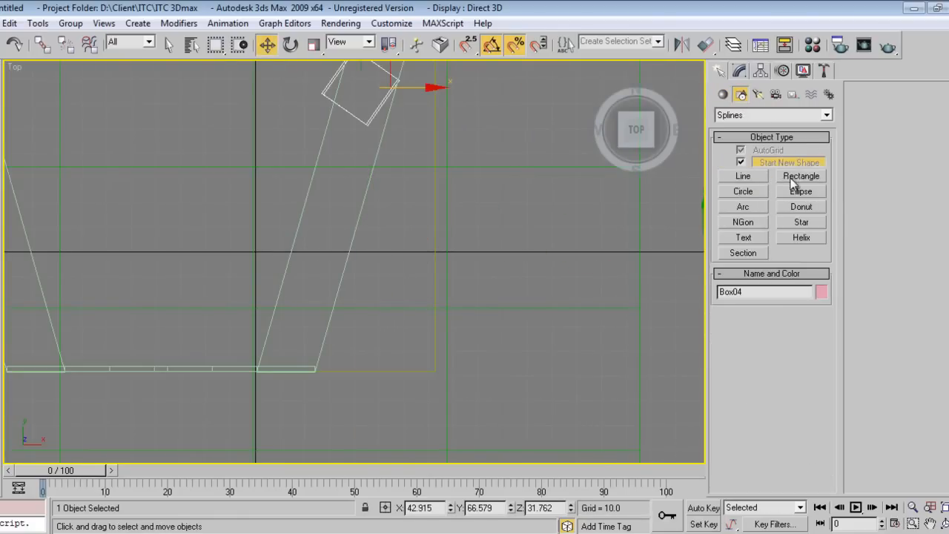
left_click(742, 176)
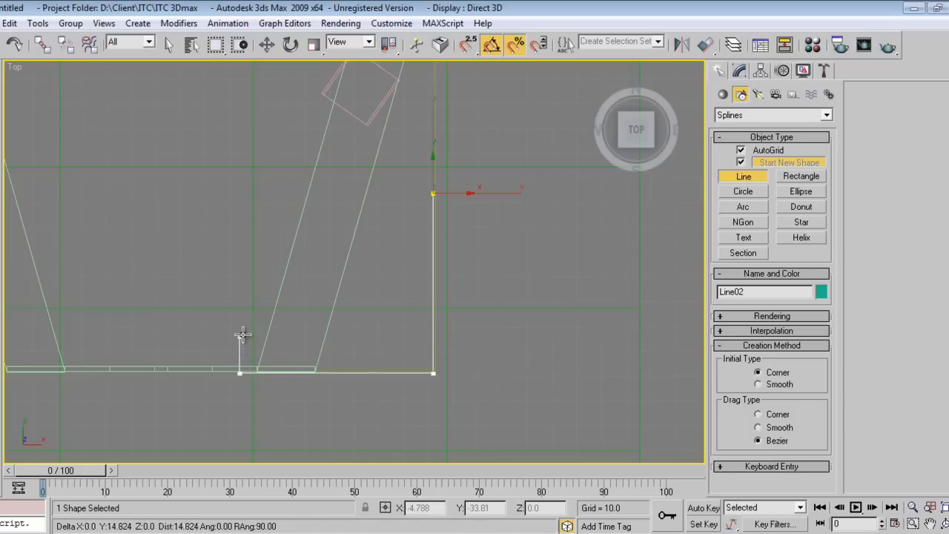
mouse_move(258, 321)
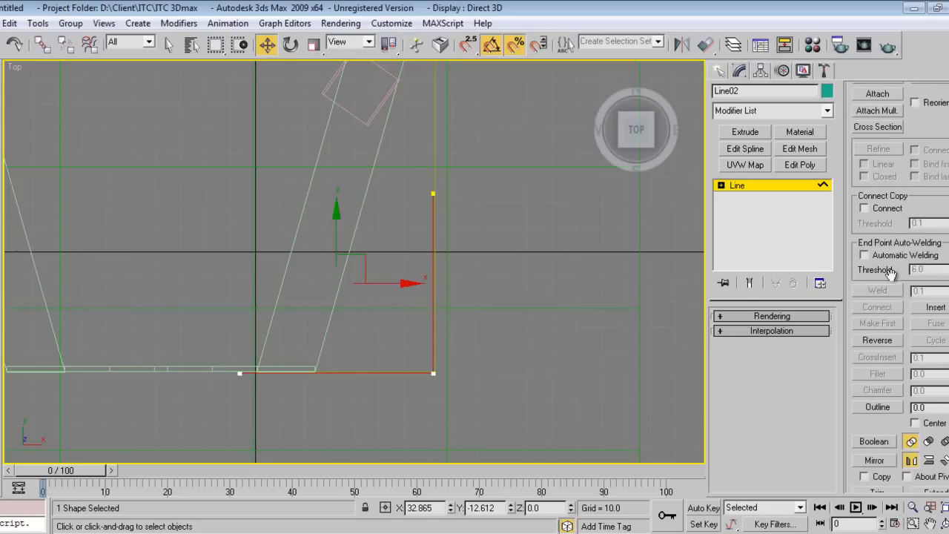
left_click(877, 407)
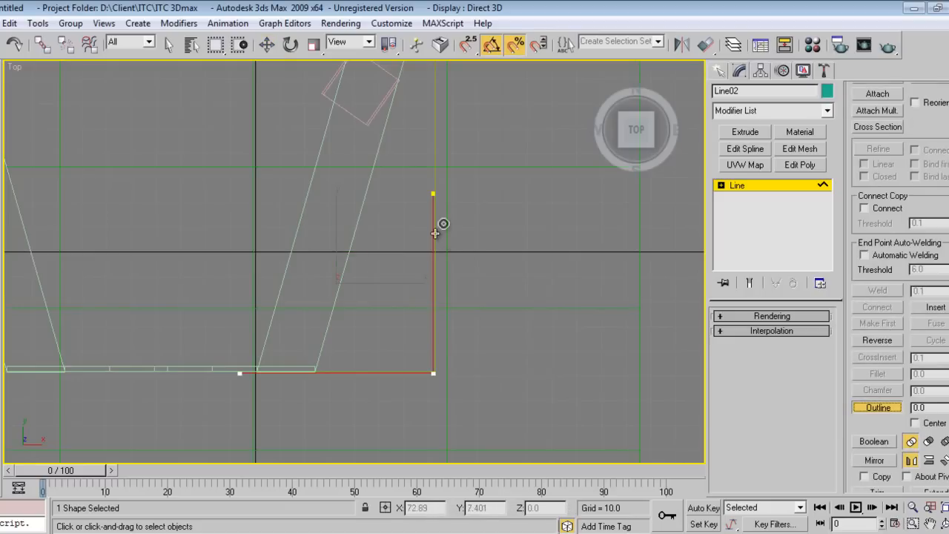
left_click_drag(435, 233, 459, 280)
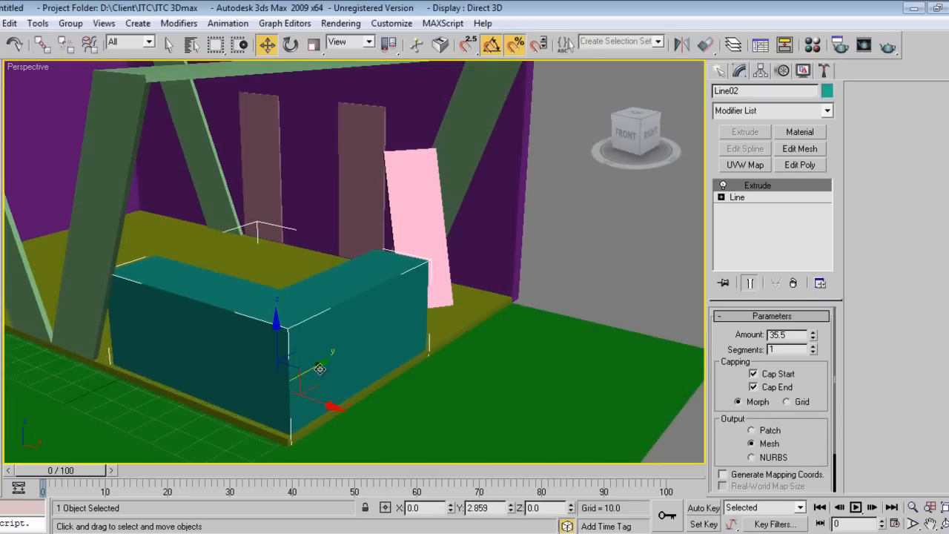
Select Line02's corner vertices at Vertex level, then switch to Top view
left_click_drag(319, 368, 349, 423)
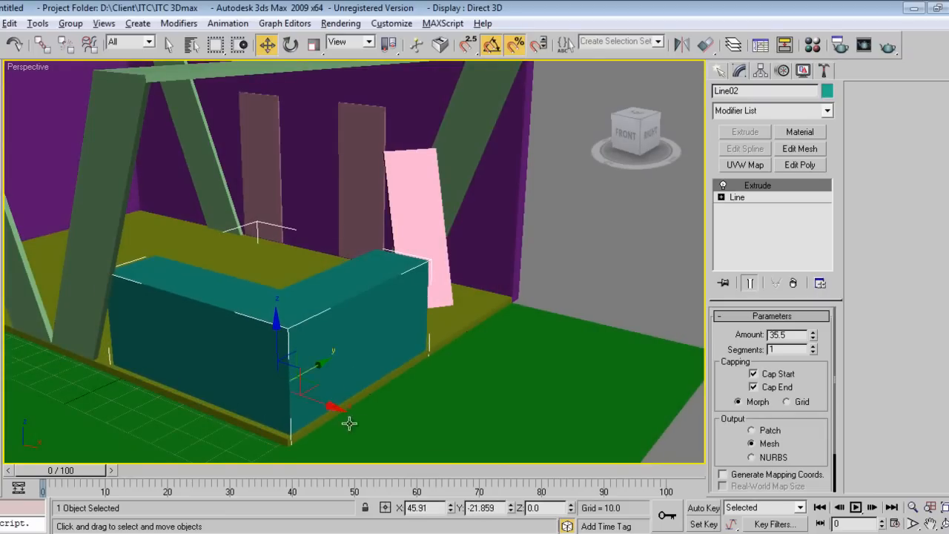
left_click(721, 197)
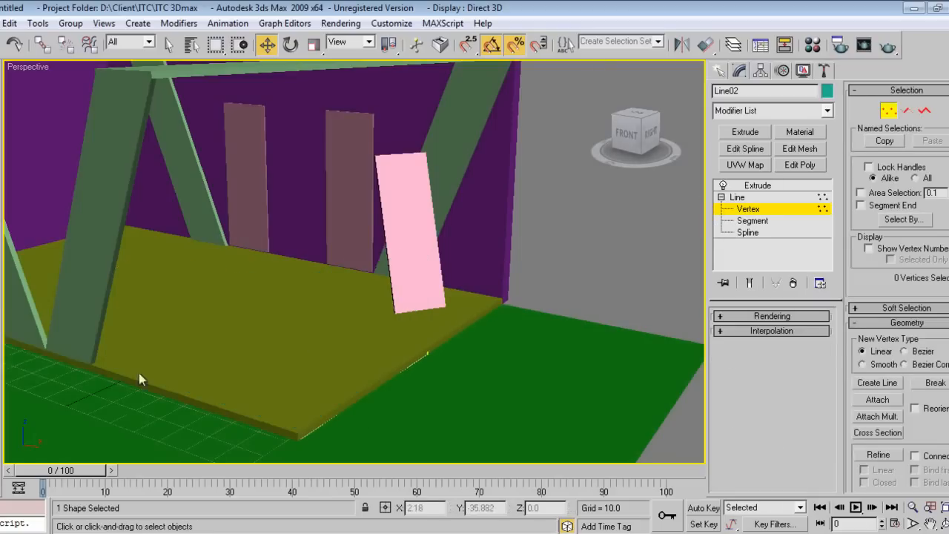
mouse_move(749, 283)
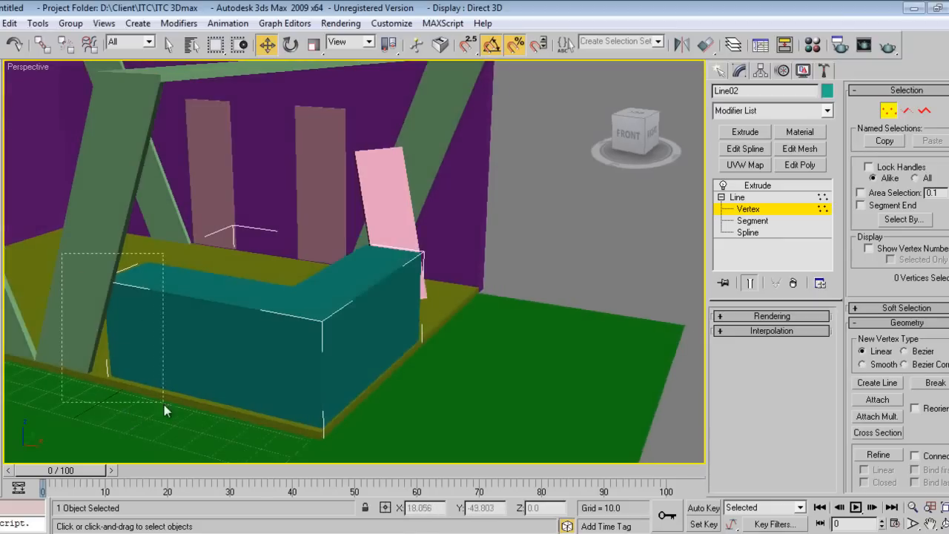
left_click(167, 411)
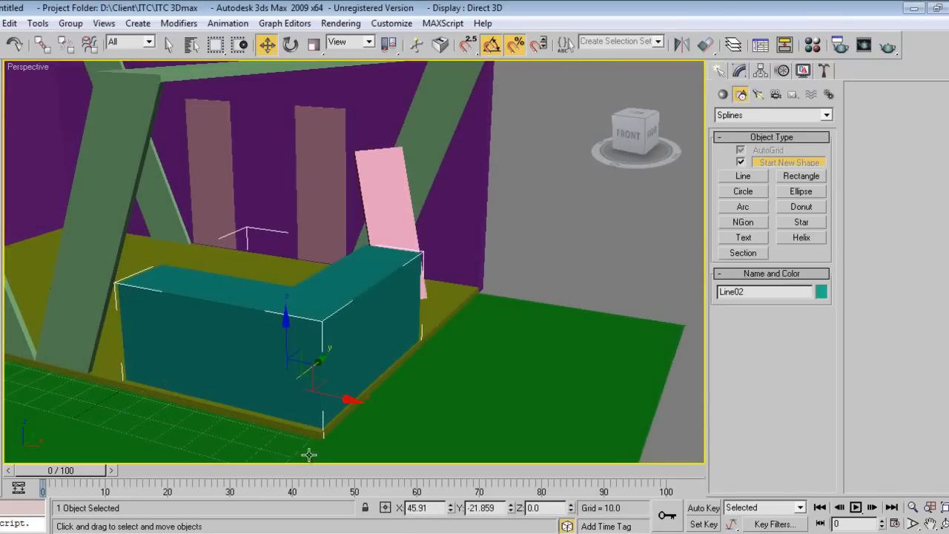
key("t")
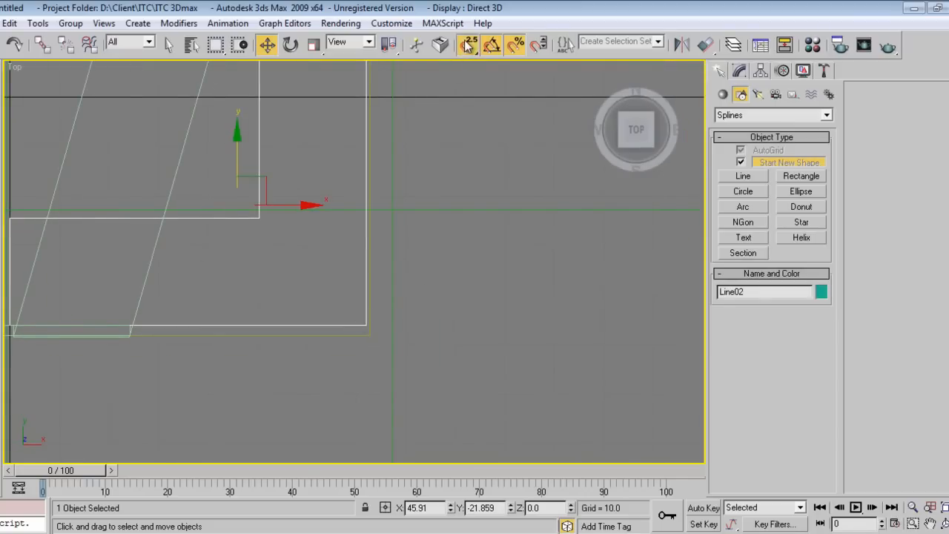
mouse_move(363, 324)
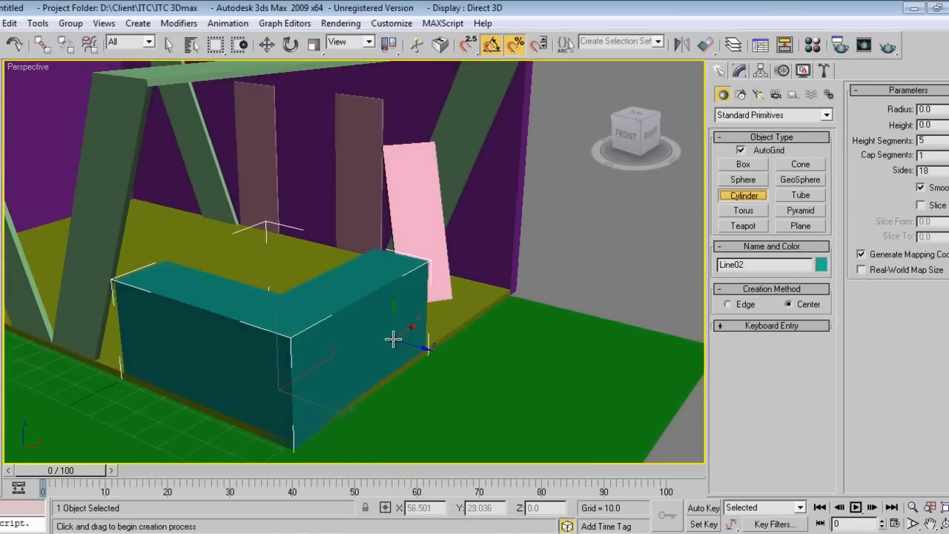
Place a cylinder on a counter corner and copy cylinders to the front, left and inner corners
key("t")
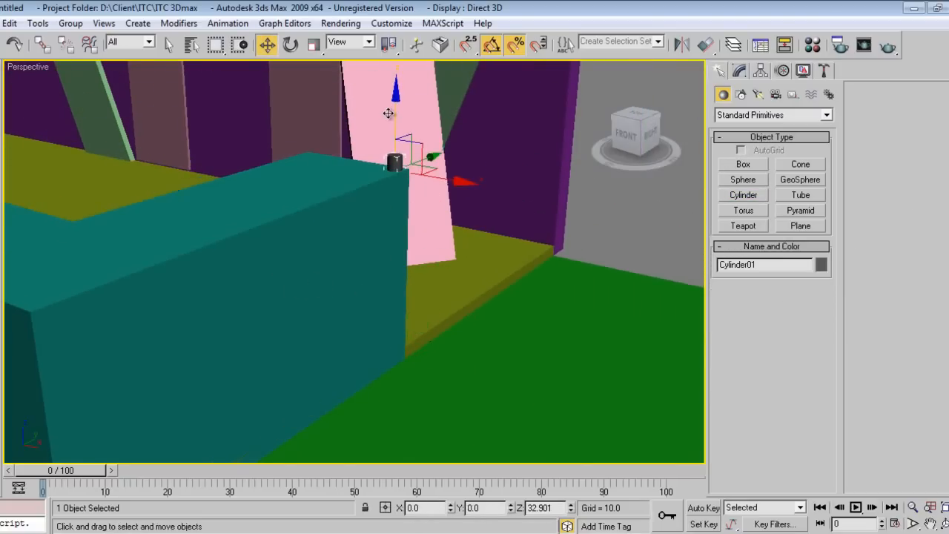
left_click_drag(388, 114, 415, 121)
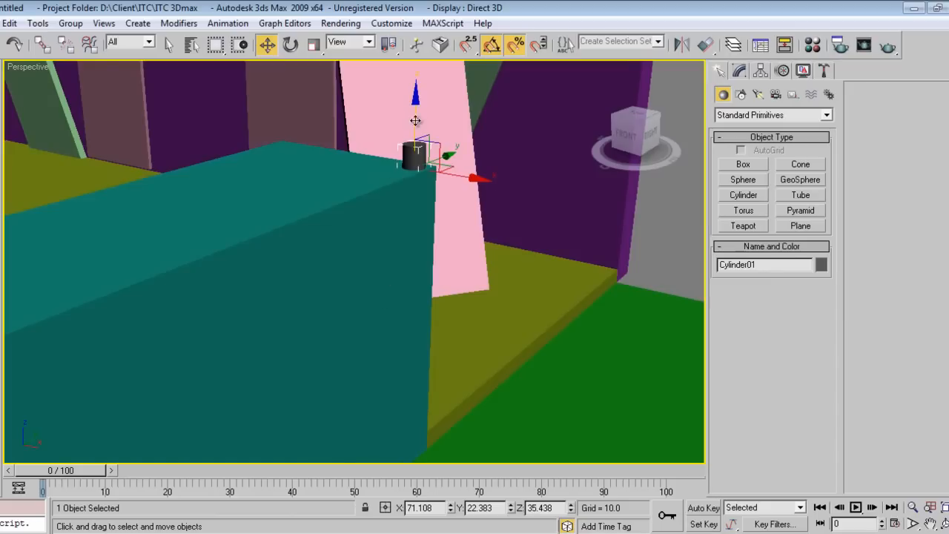
left_click_drag(415, 120, 414, 102)
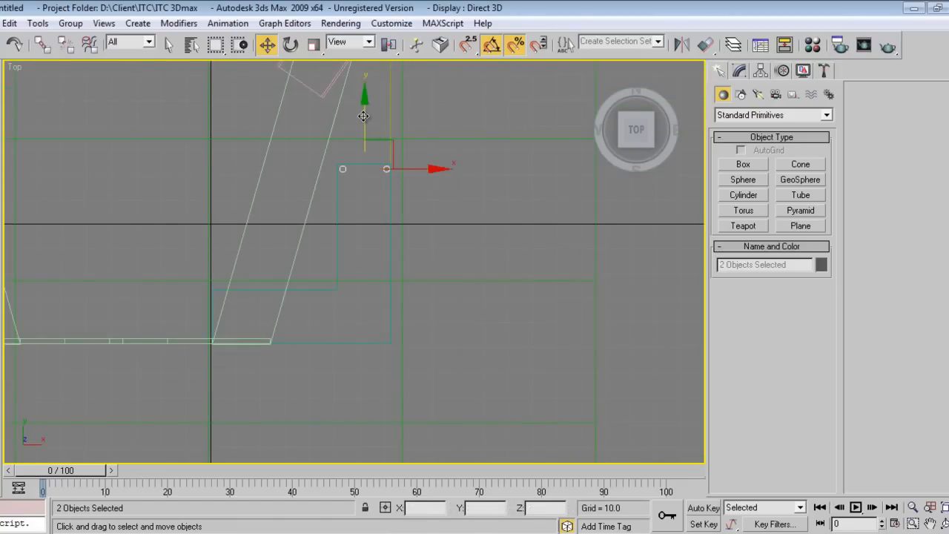
left_click_drag(364, 116, 346, 284)
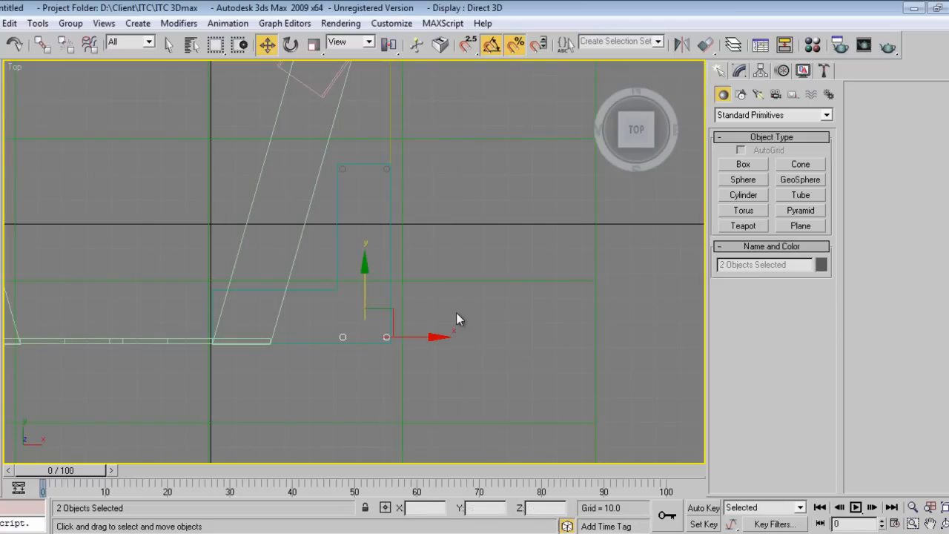
mouse_move(392, 395)
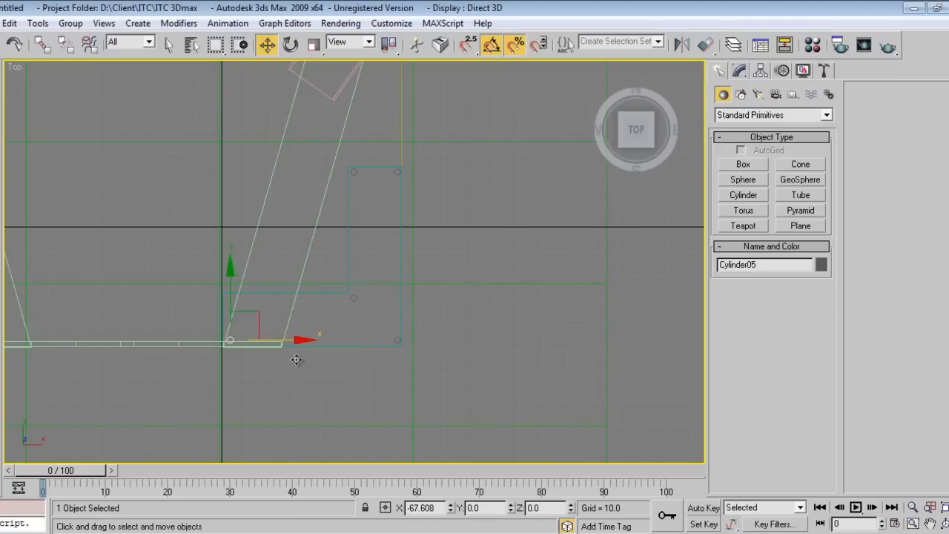
left_click_drag(297, 359, 241, 376)
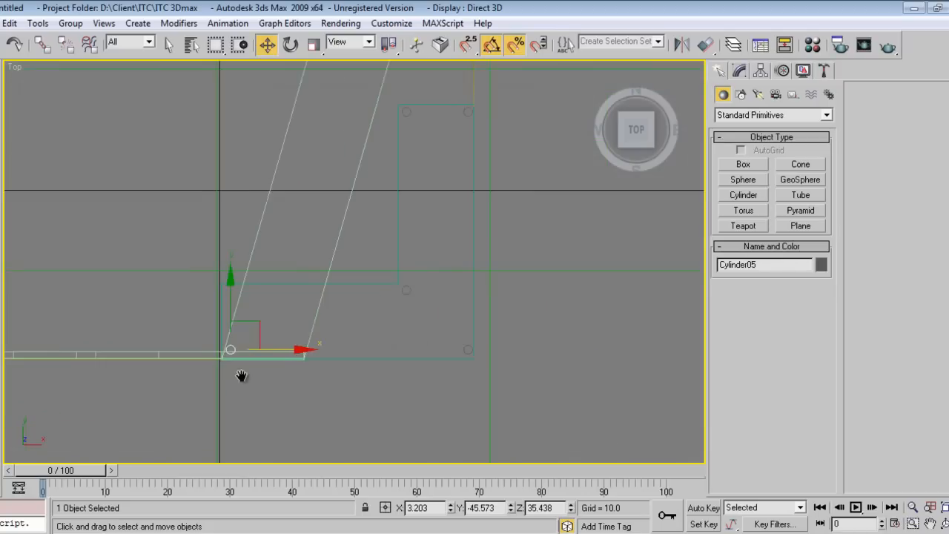
left_click_drag(231, 348, 230, 292)
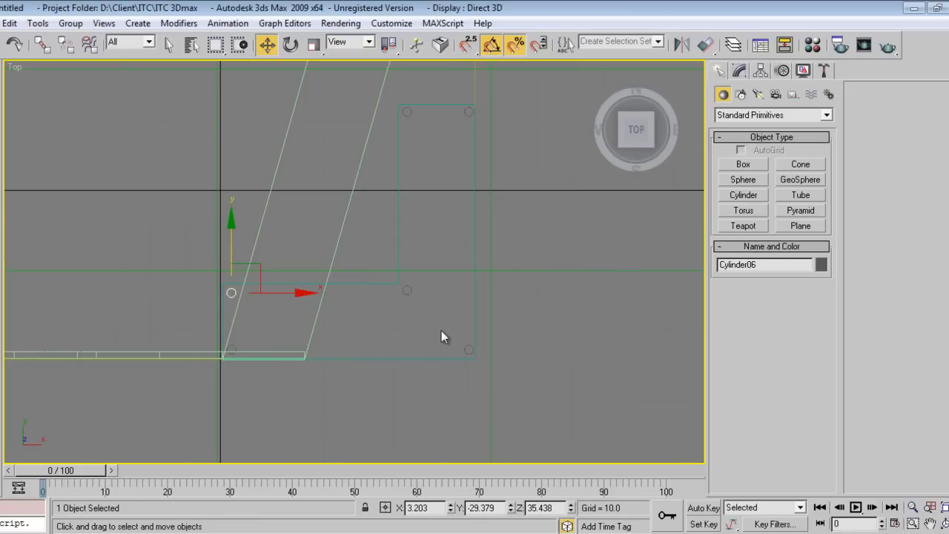
mouse_move(477, 250)
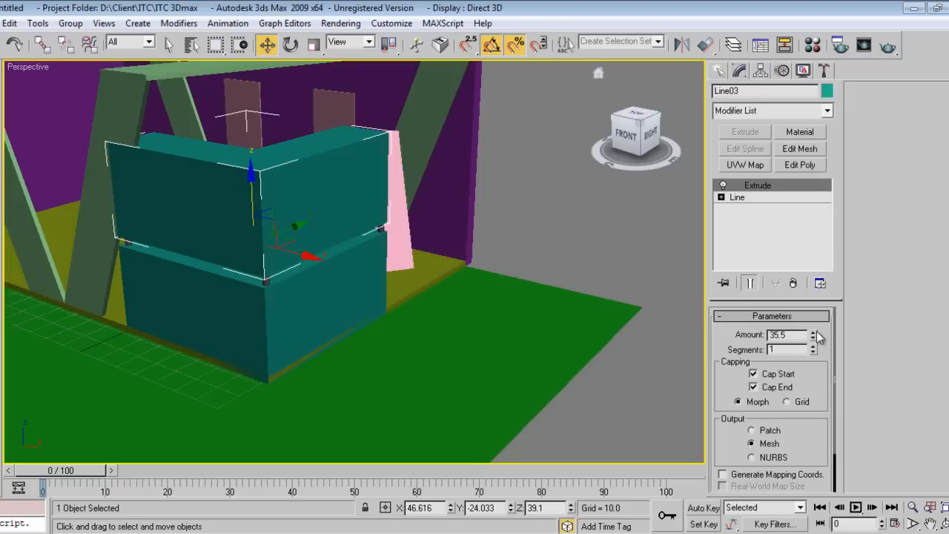
Reduce Line03's Extrude amount from 35.5 to 1.0 for a thin slab
left_click(812, 337)
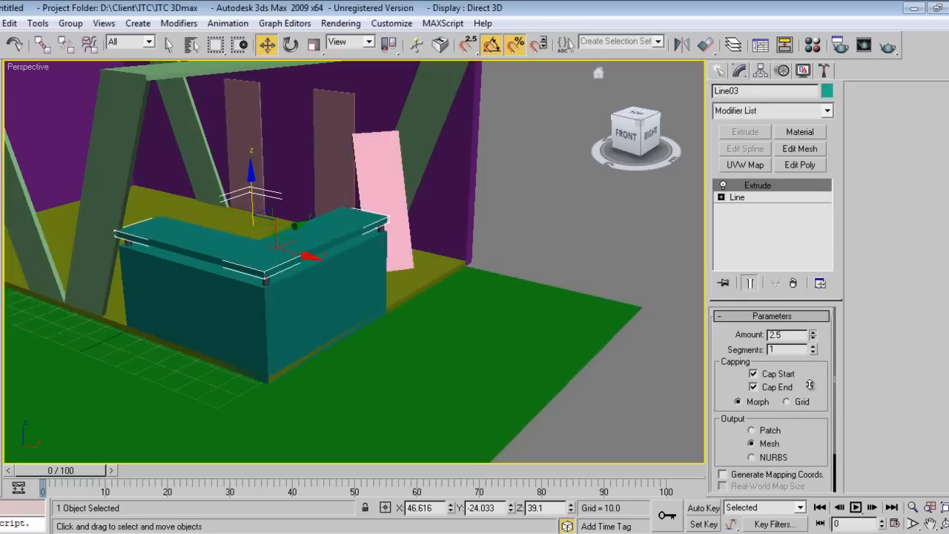
triple_click(782, 335)
type("1")
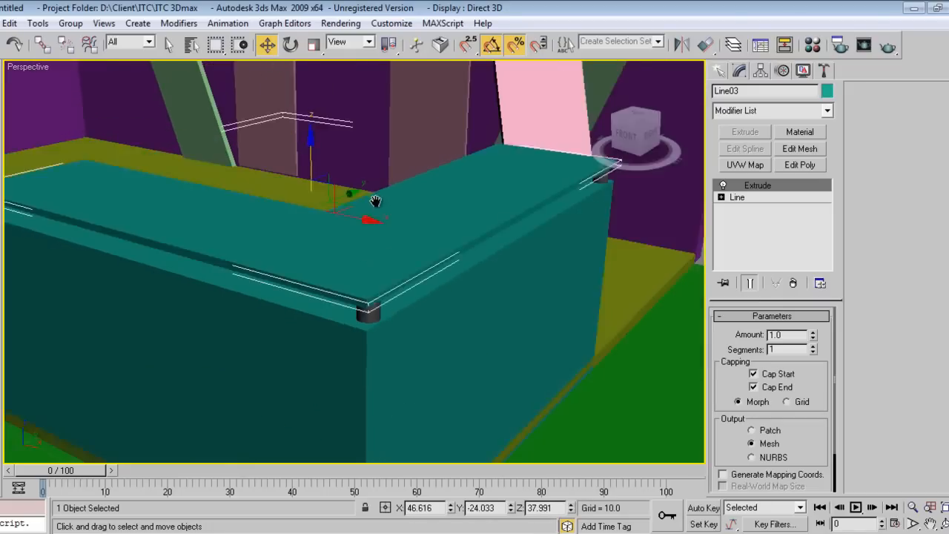
left_click_drag(376, 200, 393, 320)
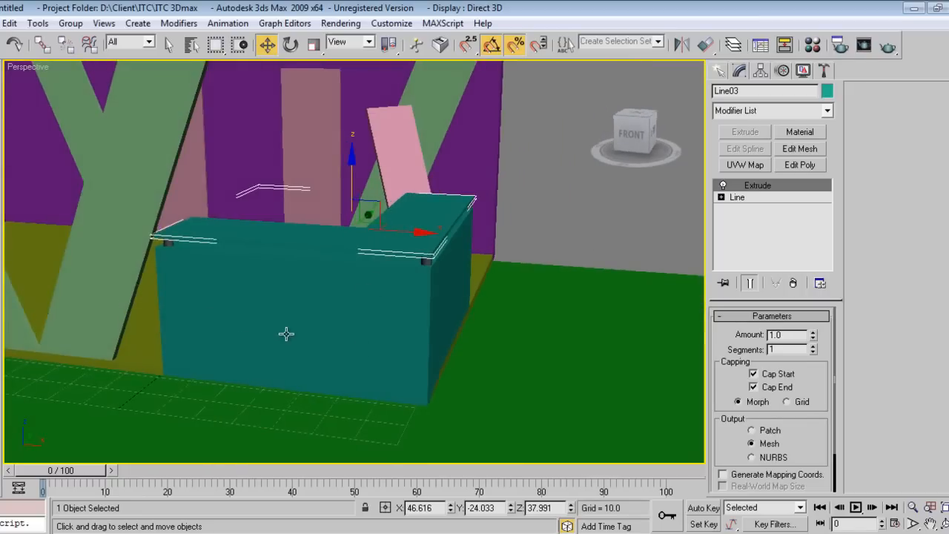
key("f")
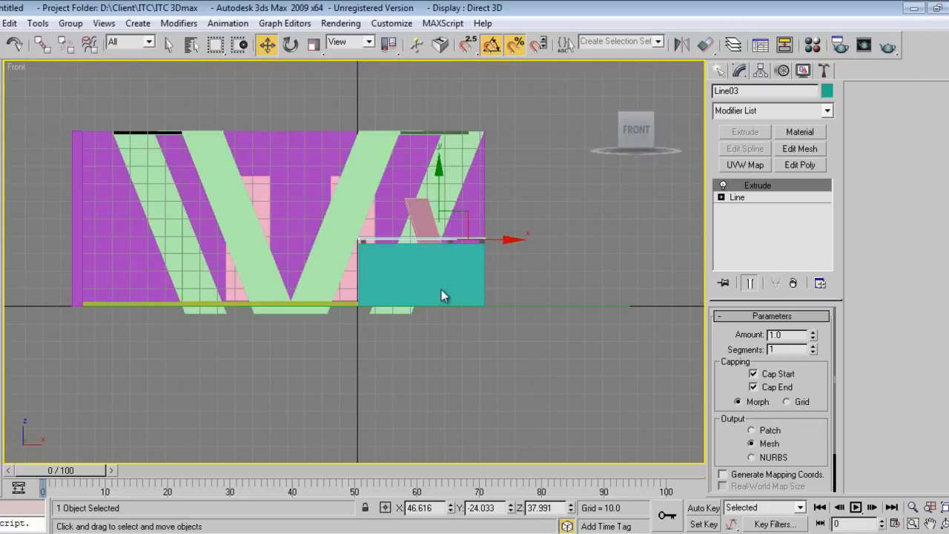
left_click(722, 70)
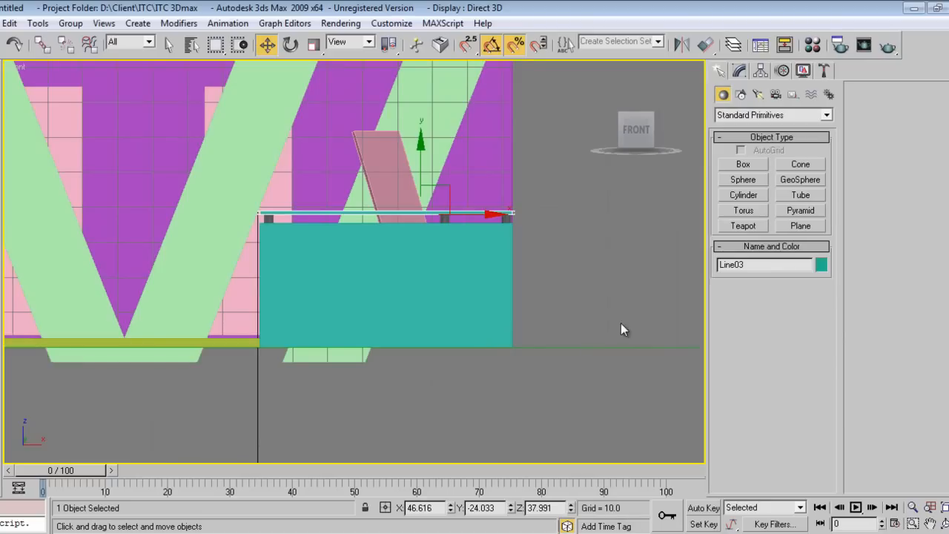
mouse_move(427, 384)
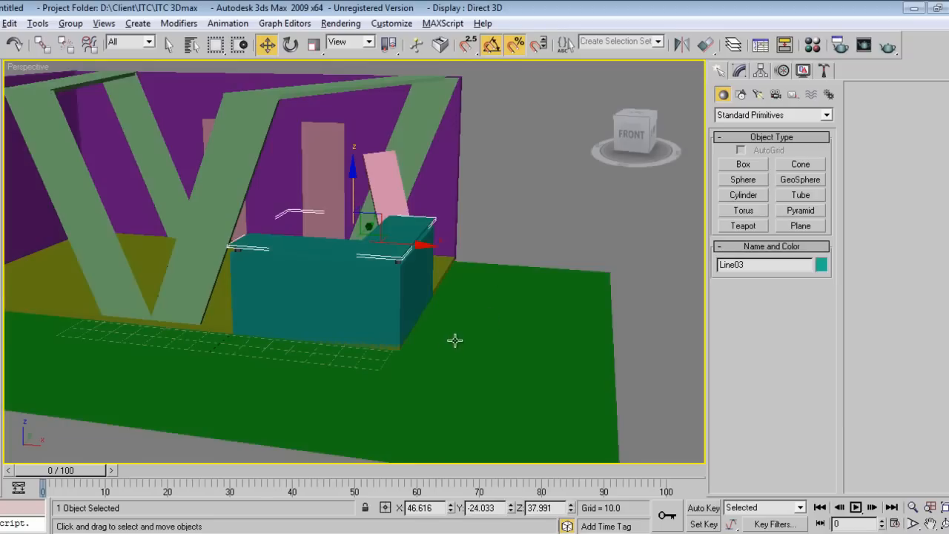
left_click_drag(455, 340, 287, 357)
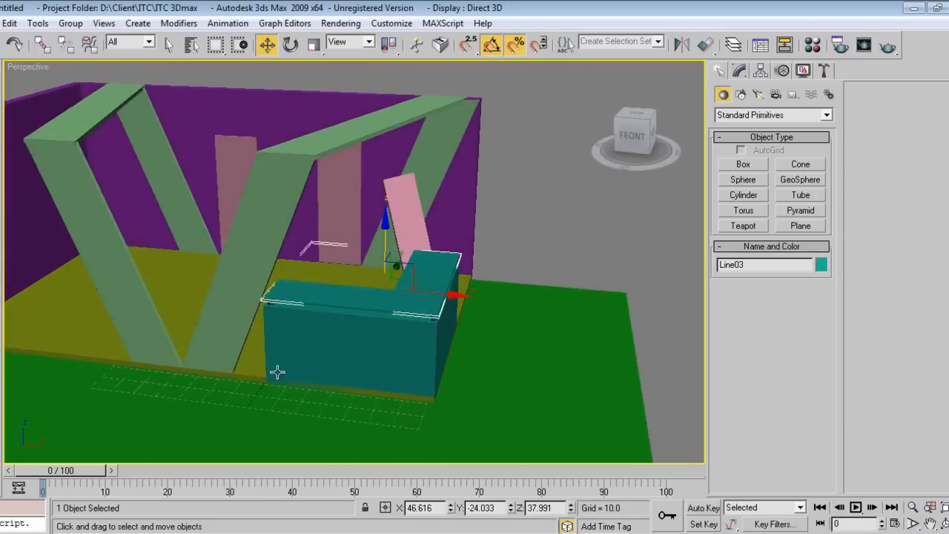
mouse_move(540, 320)
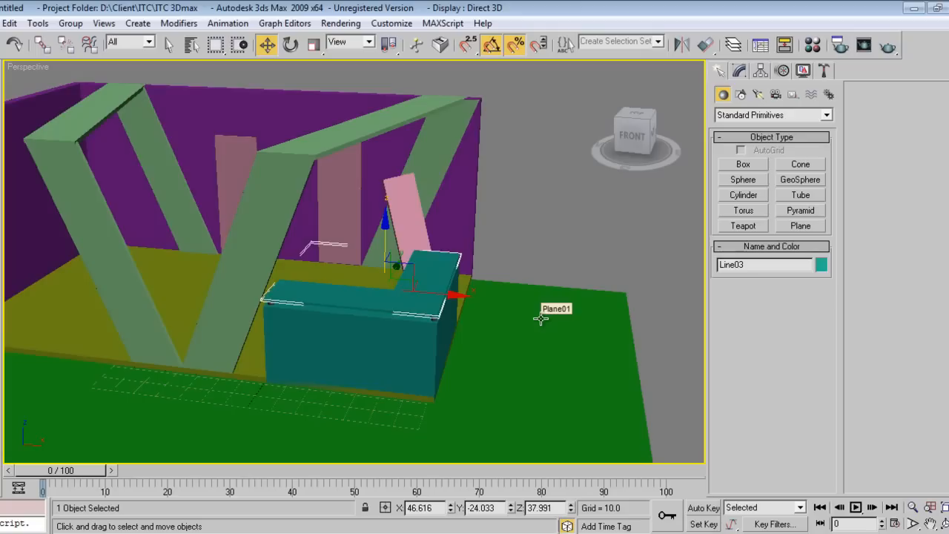
mouse_move(328, 391)
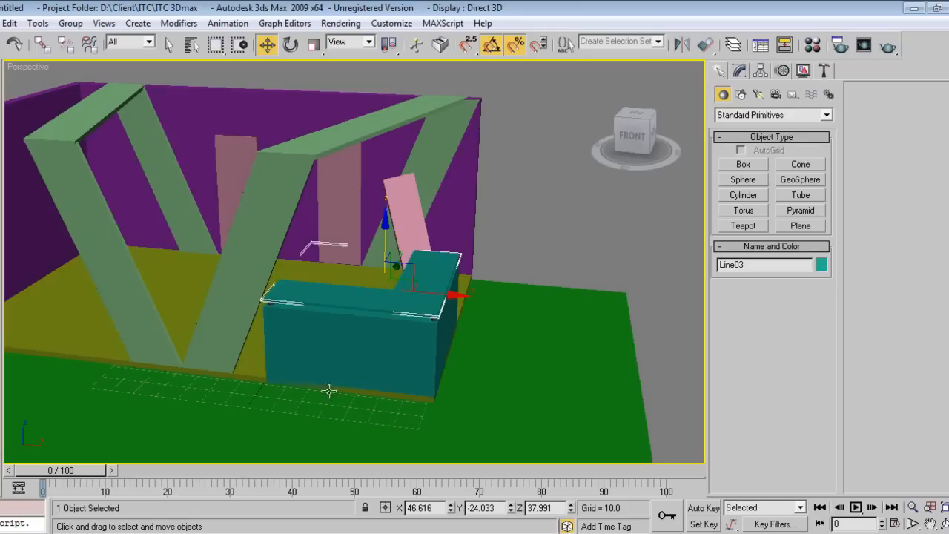
mouse_move(249, 281)
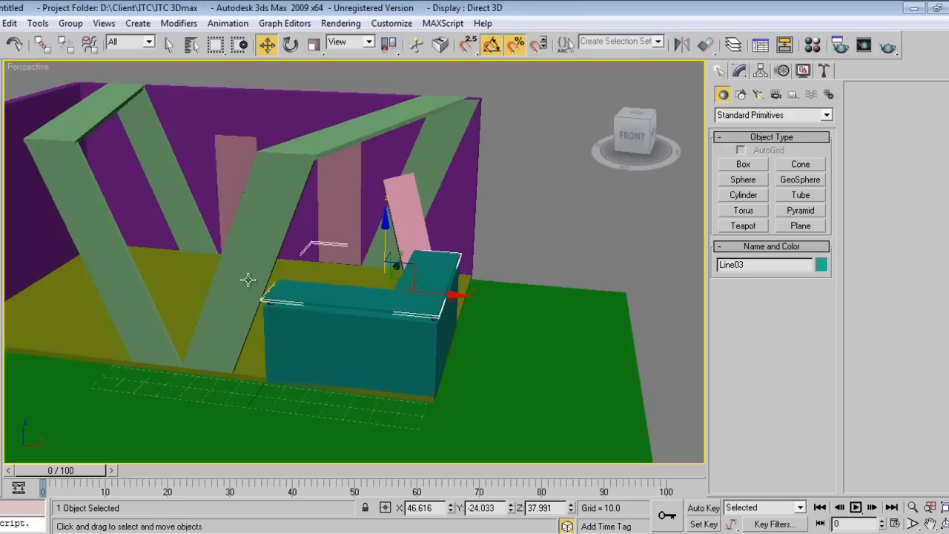
left_click_drag(248, 280, 333, 298)
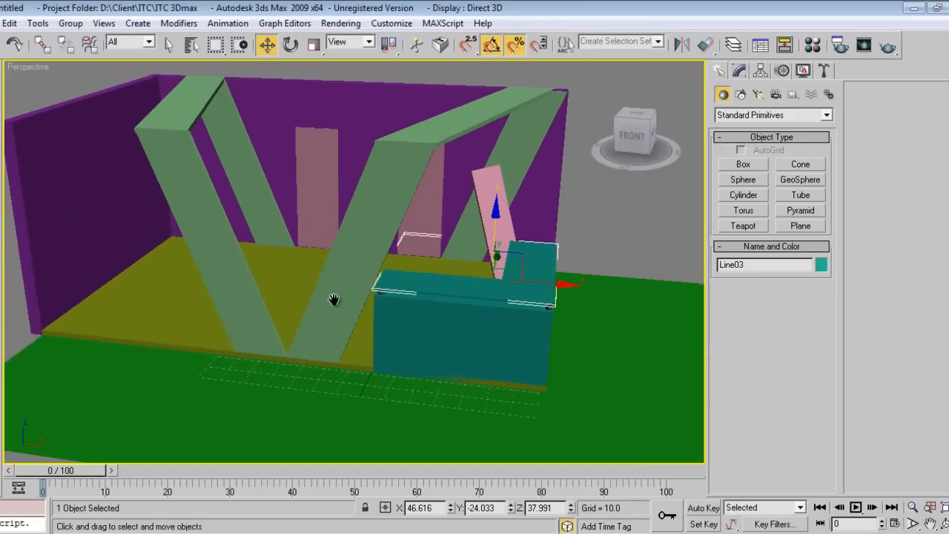
mouse_move(111, 147)
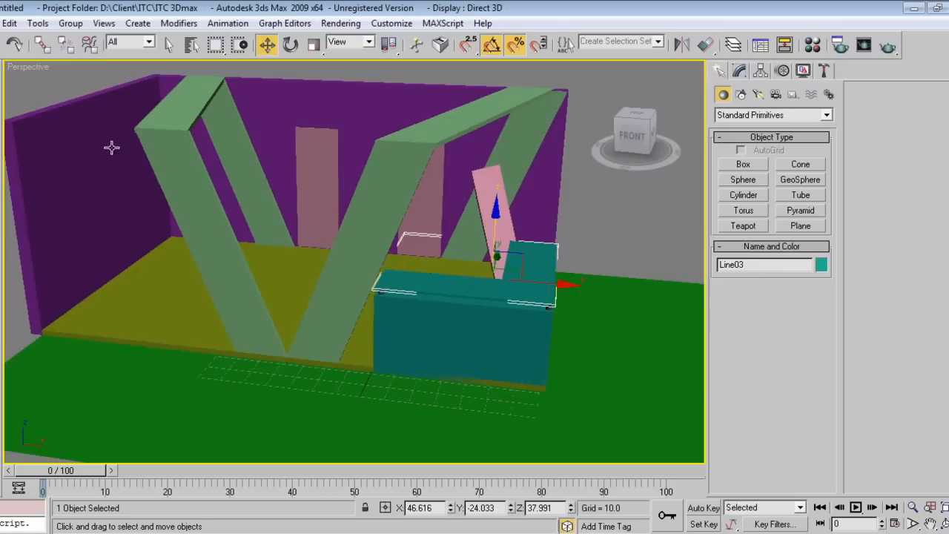